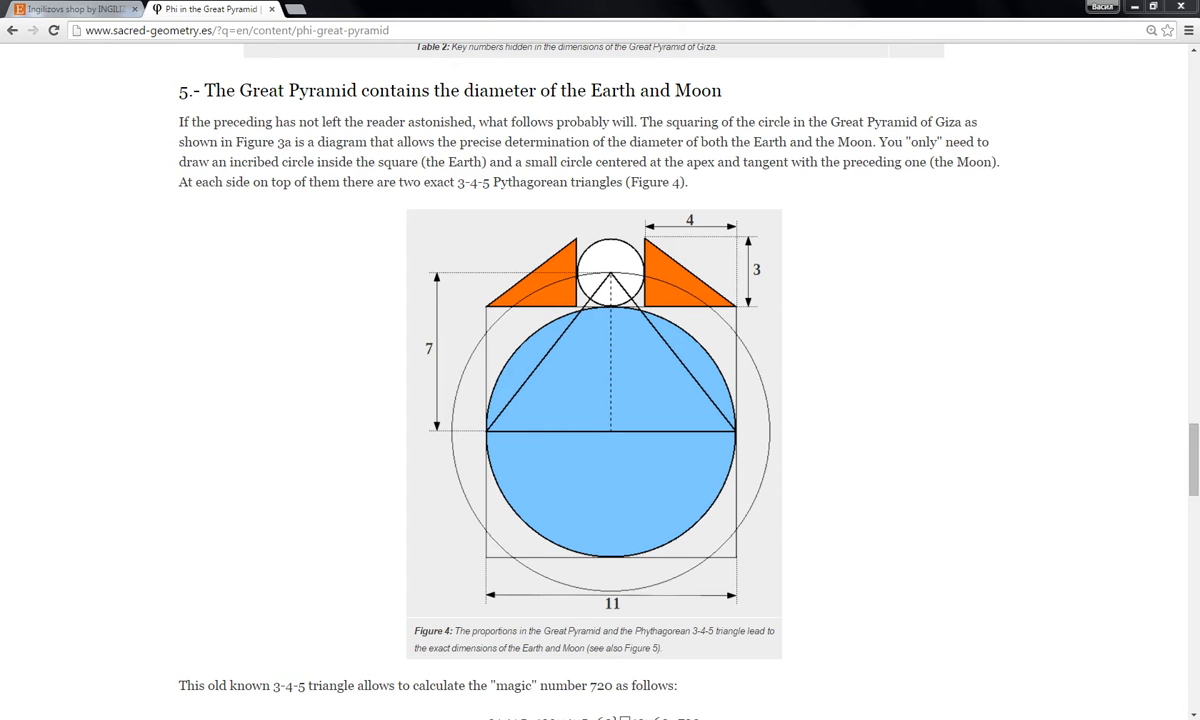
Step: Close the Windows colour-scheme prompt and scroll the article down to the Figure 4 diagram
scroll("up", 3)
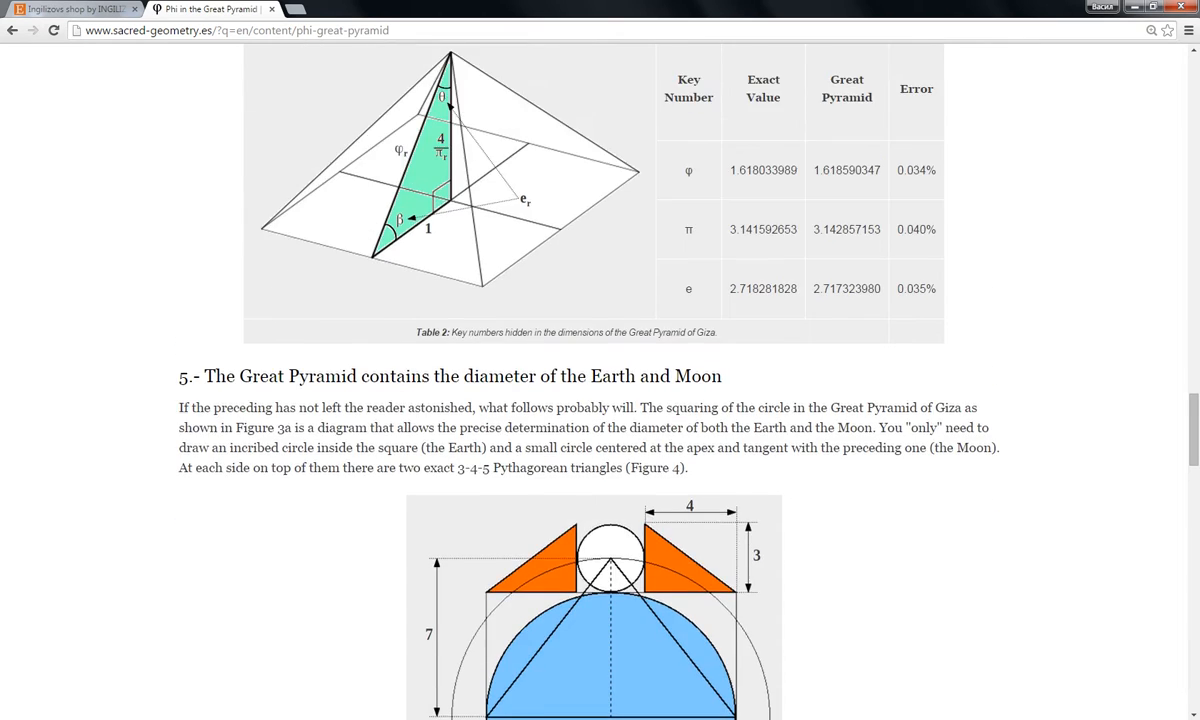
scroll("up", 3)
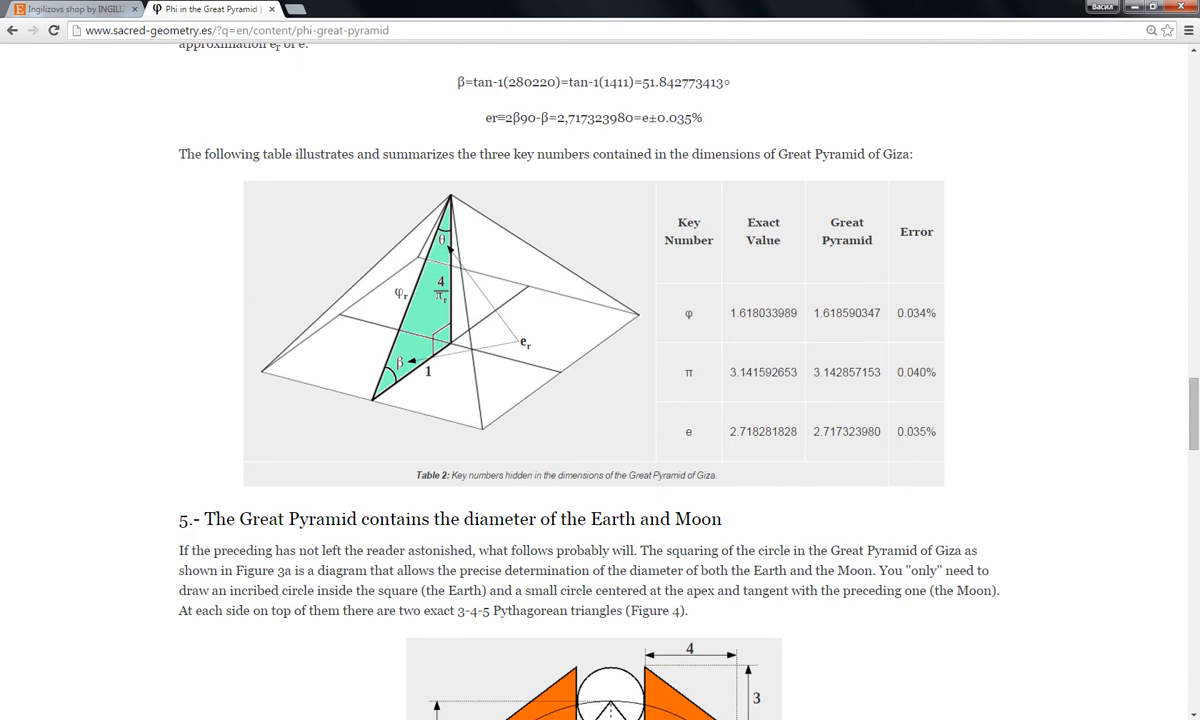
scroll("down", 3)
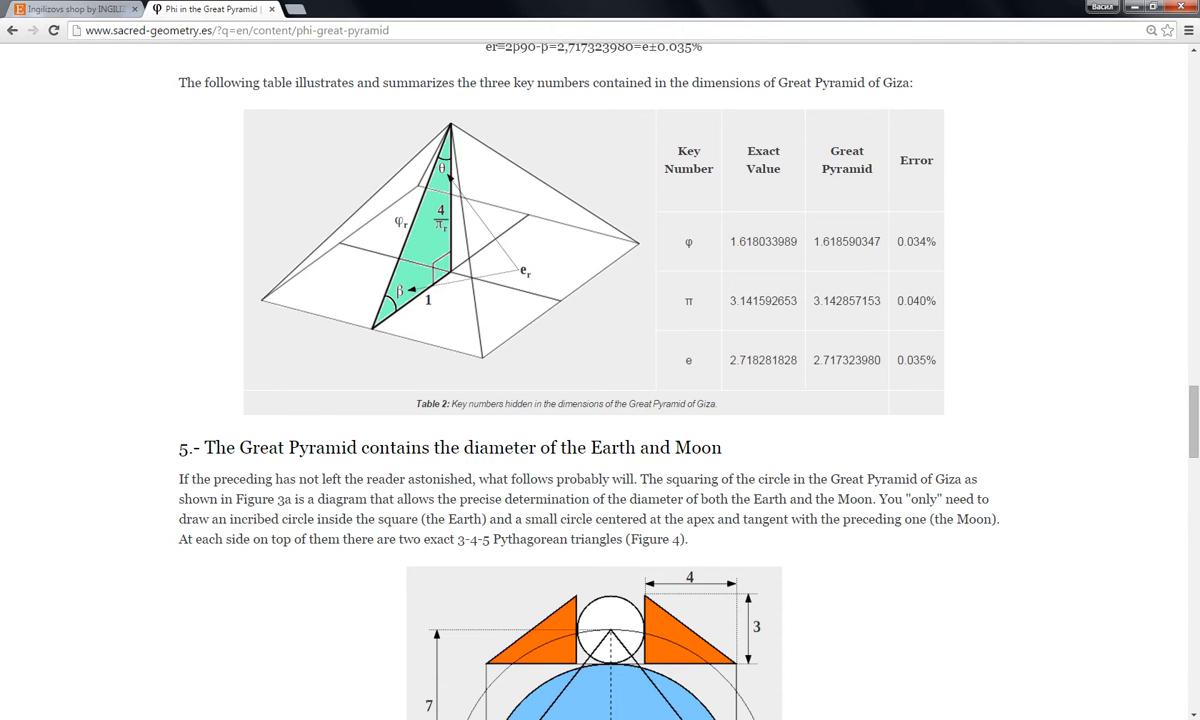
scroll("down", 3)
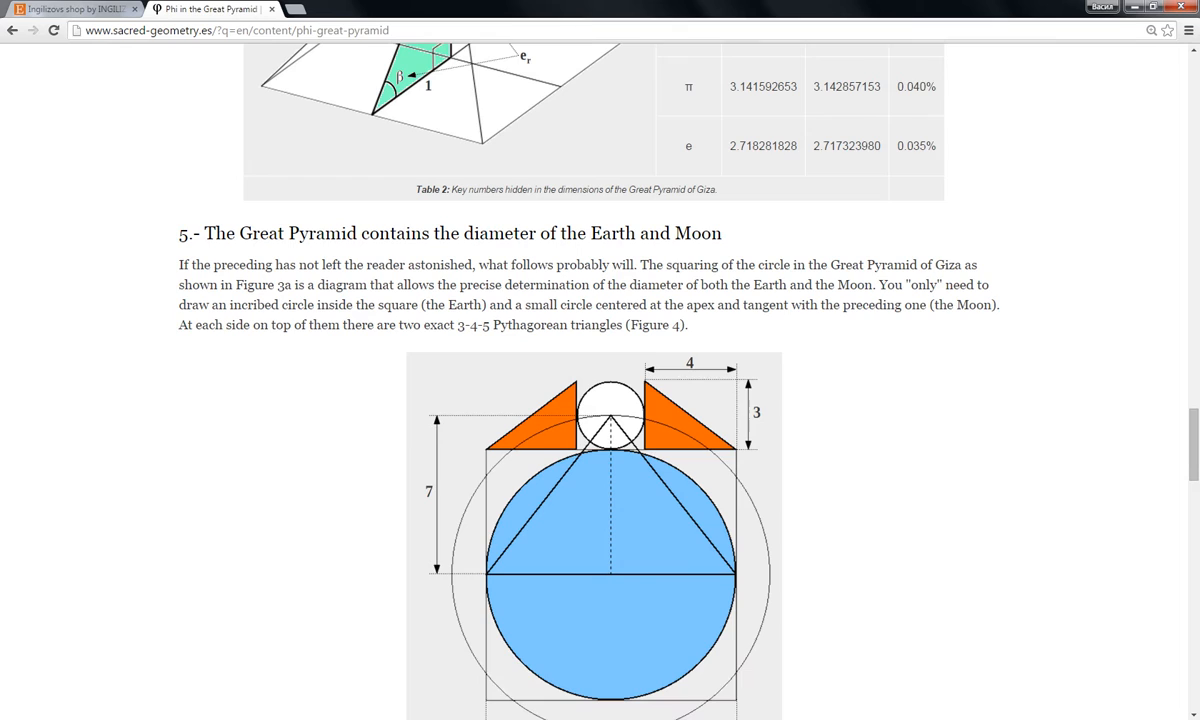
scroll("down", 3)
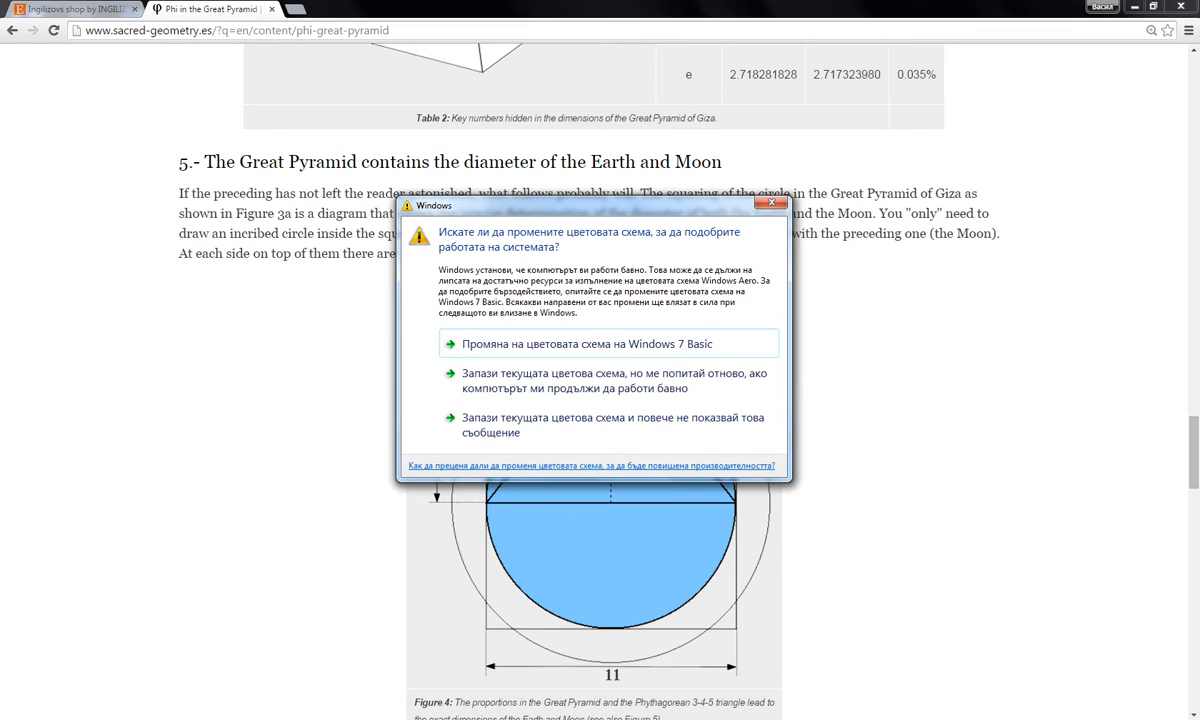
mouse_move(786, 204)
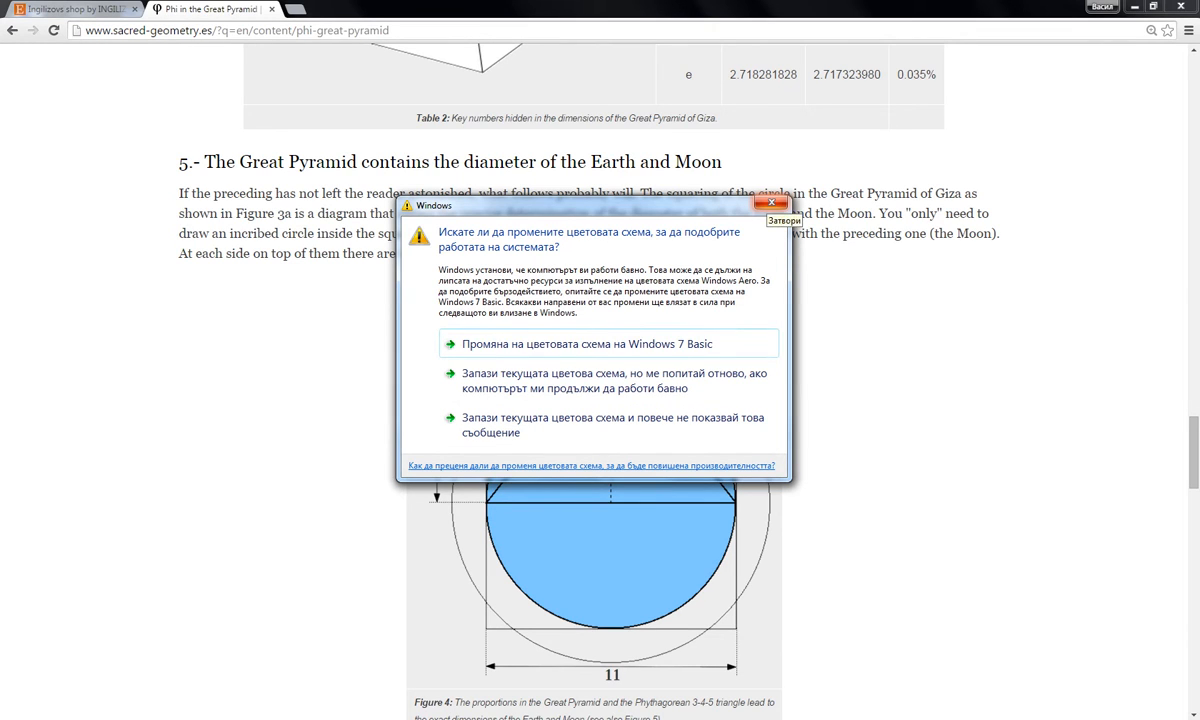
left_click(784, 205)
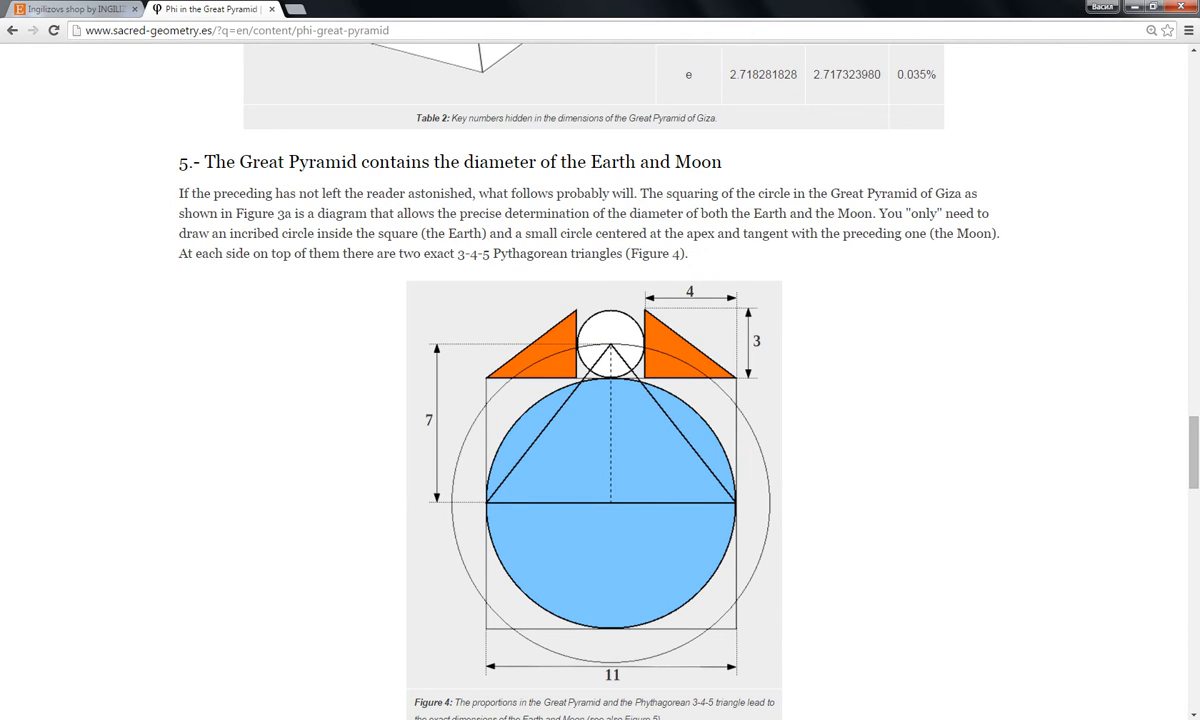
scroll("down", 3)
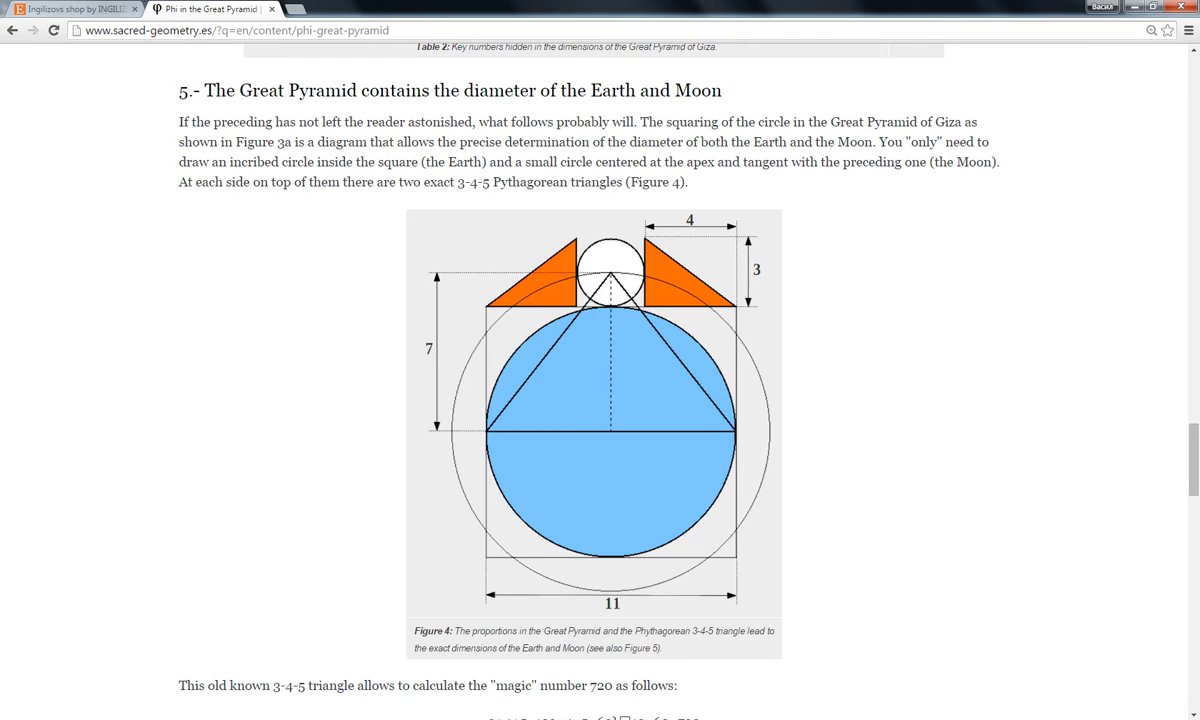
Step: Open the Figure 4 Earth-Moon 3-4-5 triangle image in its own Chrome tab
right_click(593, 415)
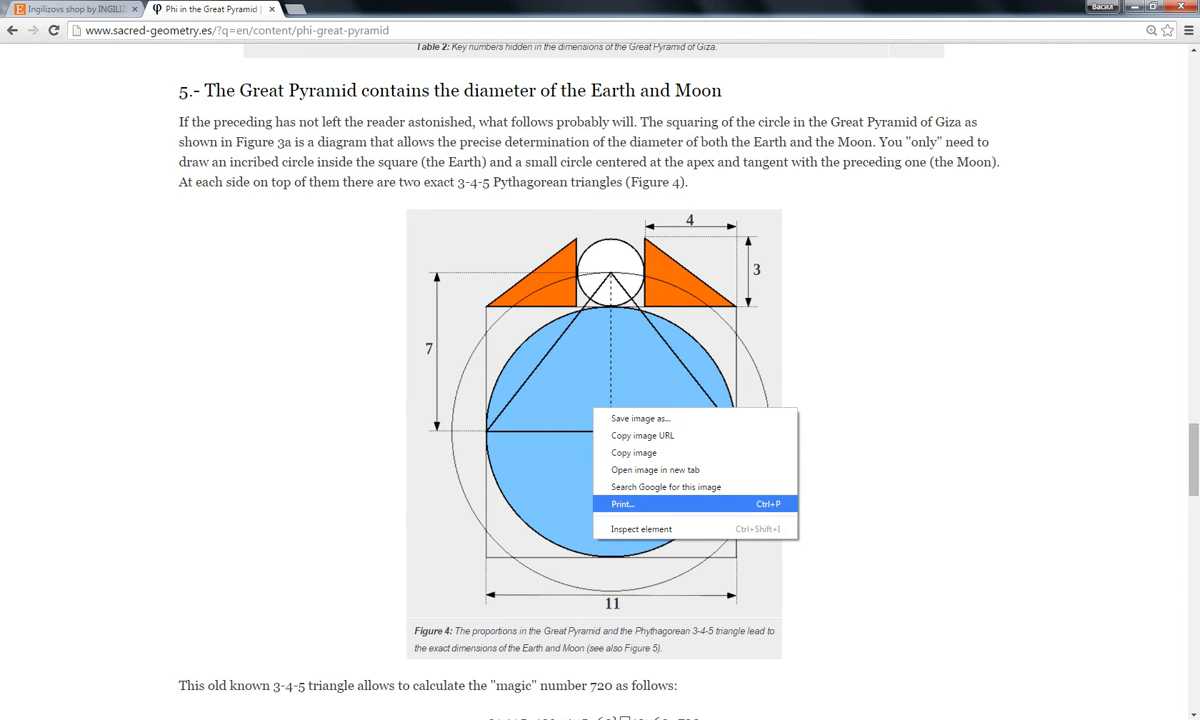
left_click(643, 470)
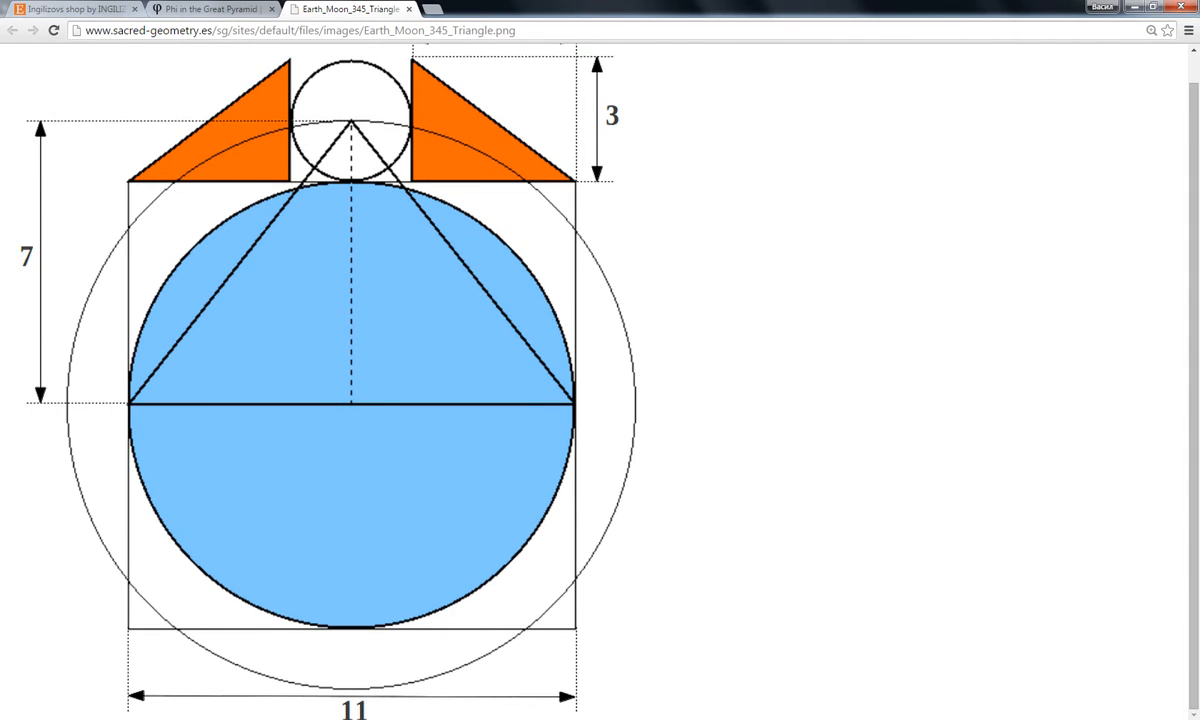
scroll("down", 3)
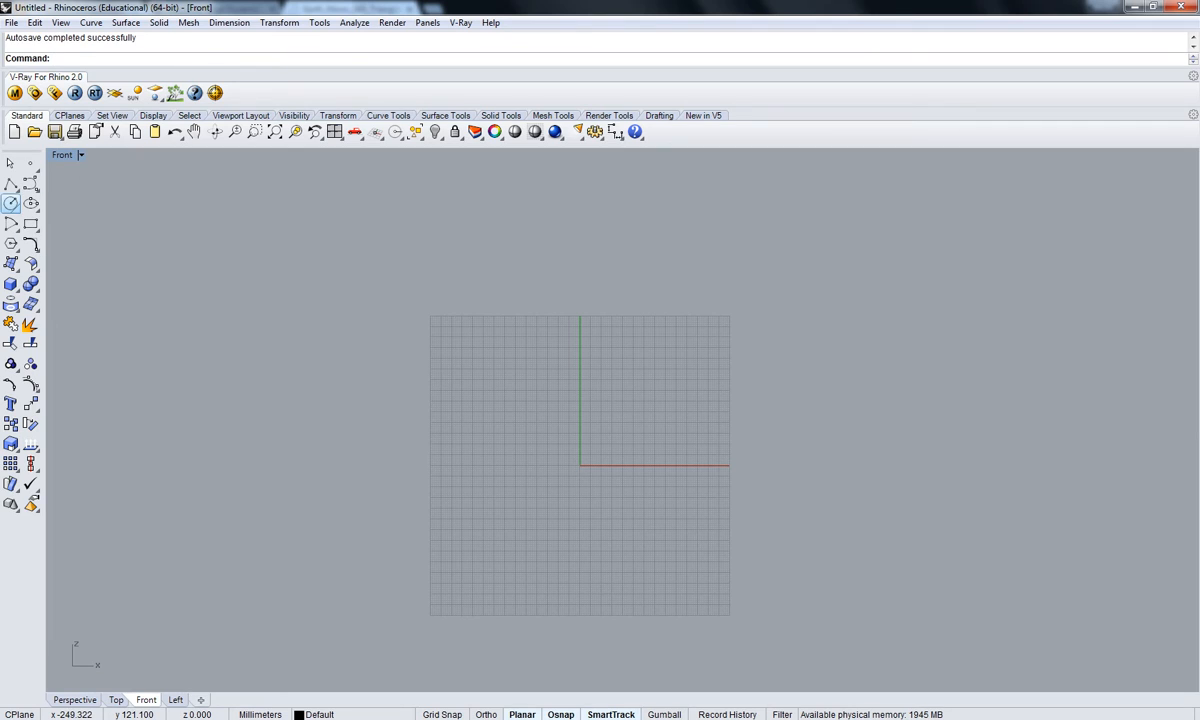
Step: Draw the Earth circle and a tangent 3-diameter Moon circle, then dimension its diameter
left_click(12, 208)
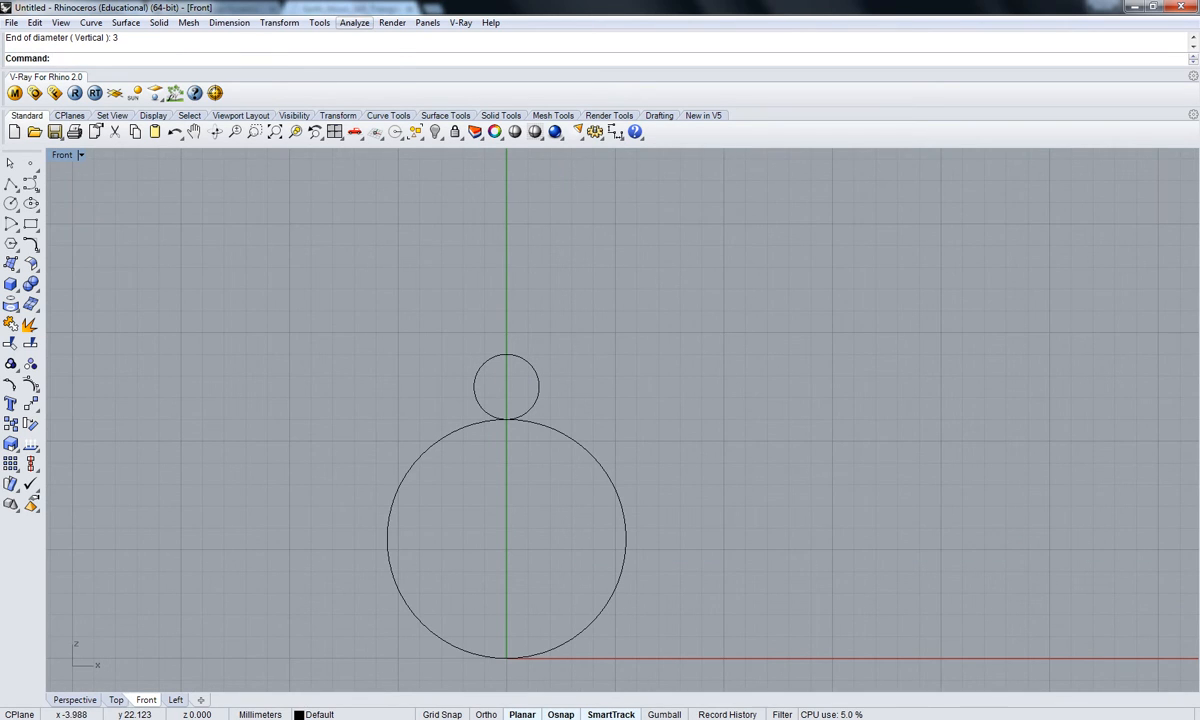
left_click(279, 22)
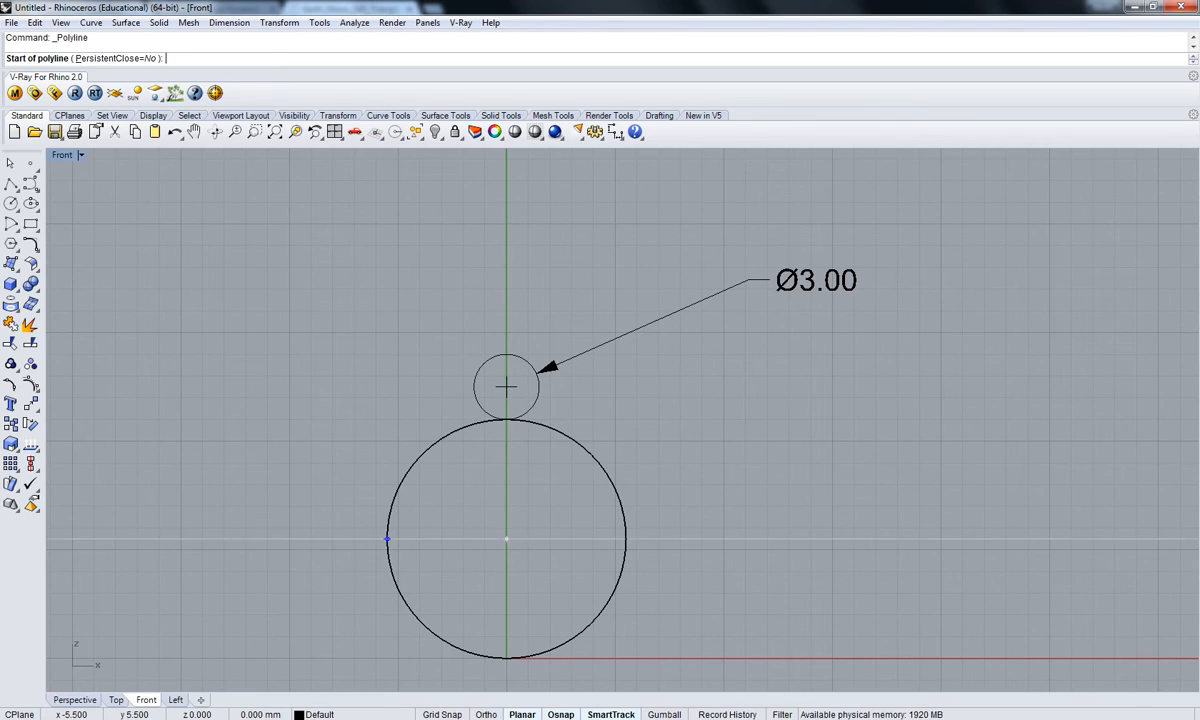
Step: Draw a closed triangle from the Moon's centre, then delete both circles and the dimension
left_click(386, 541)
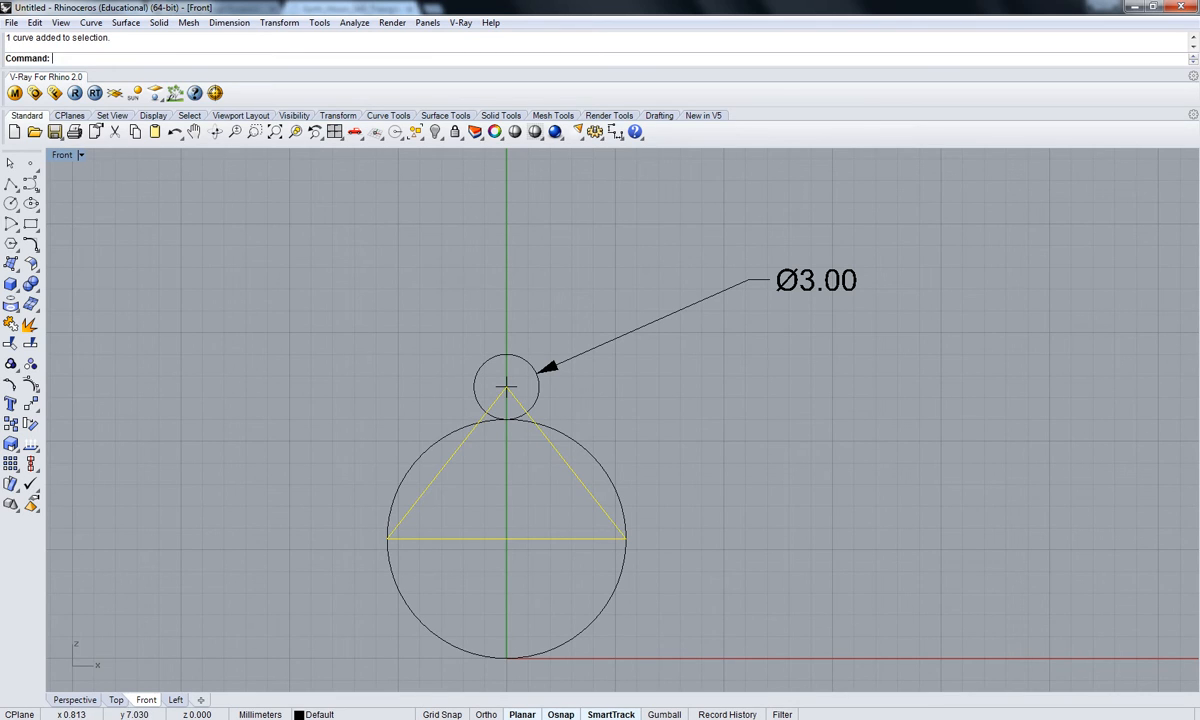
mouse_move(508, 385)
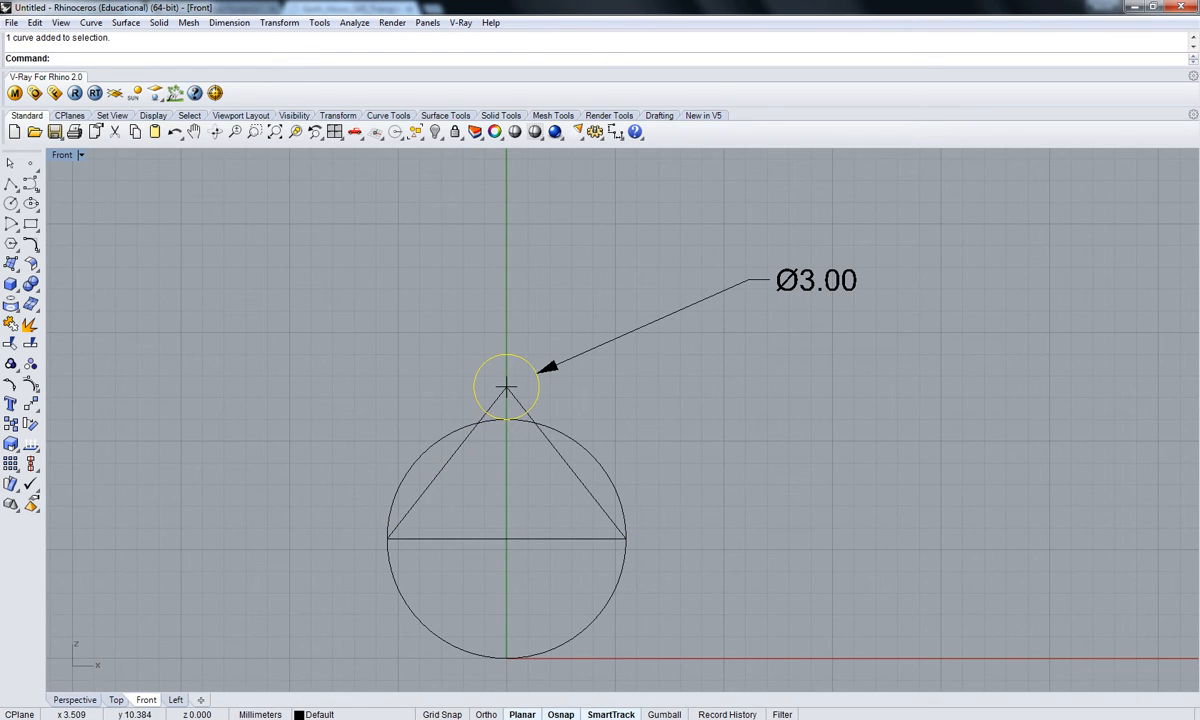
left_click(810, 281)
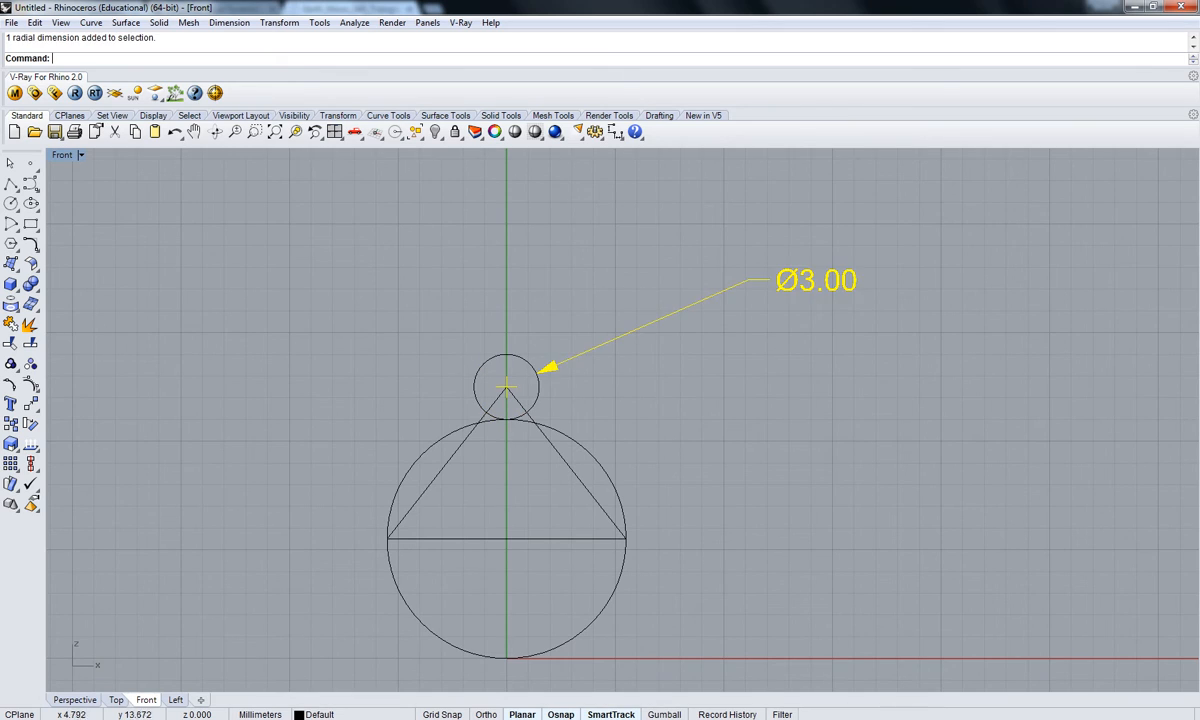
key("Delete")
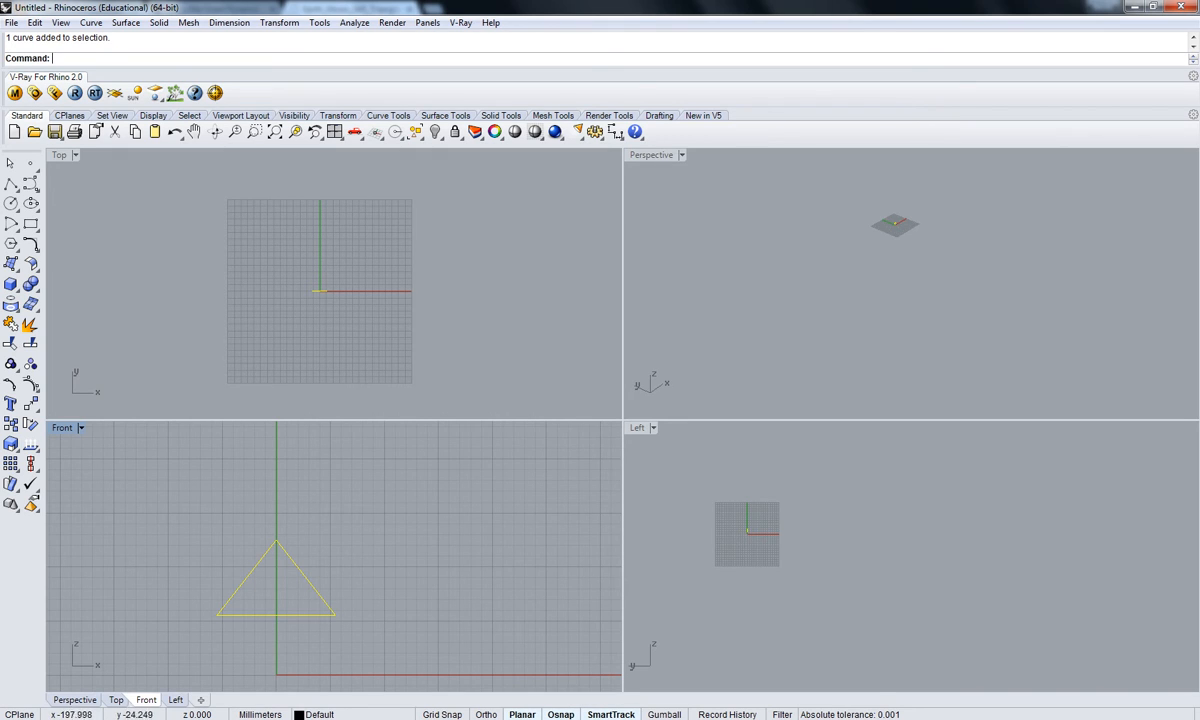
Step: Scale the triangle up from its base corner in the maximized Front viewport
left_click(294, 135)
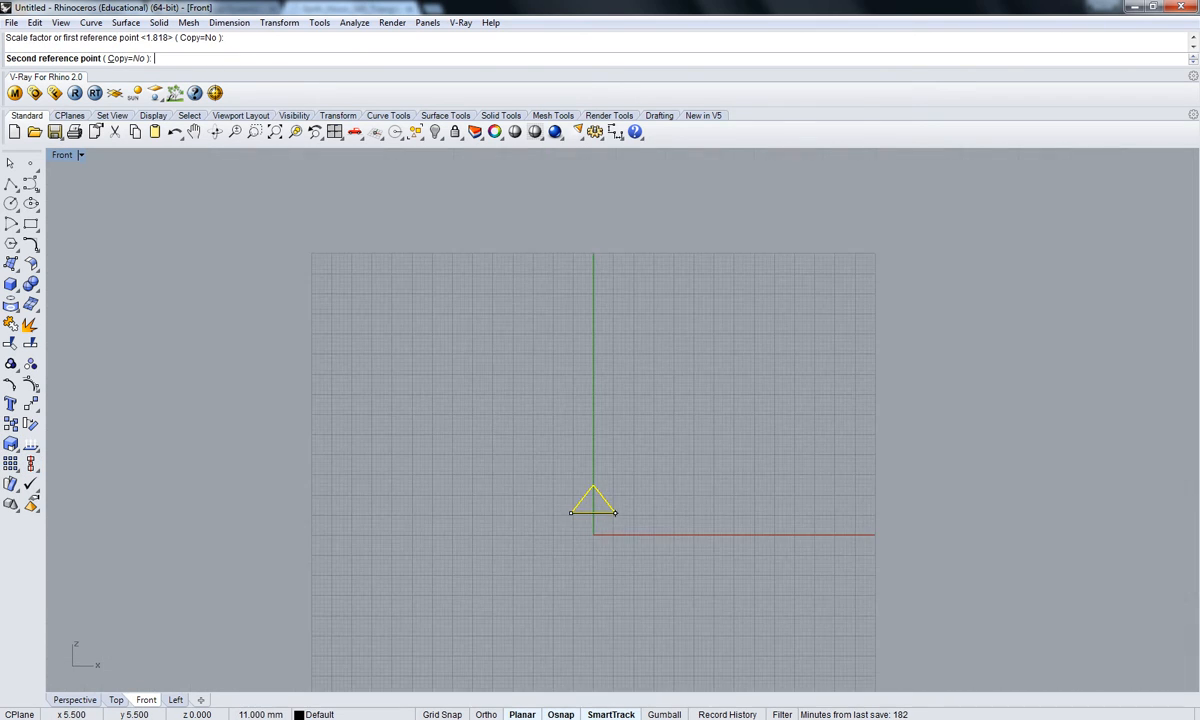
left_click_drag(615, 513, 937, 513)
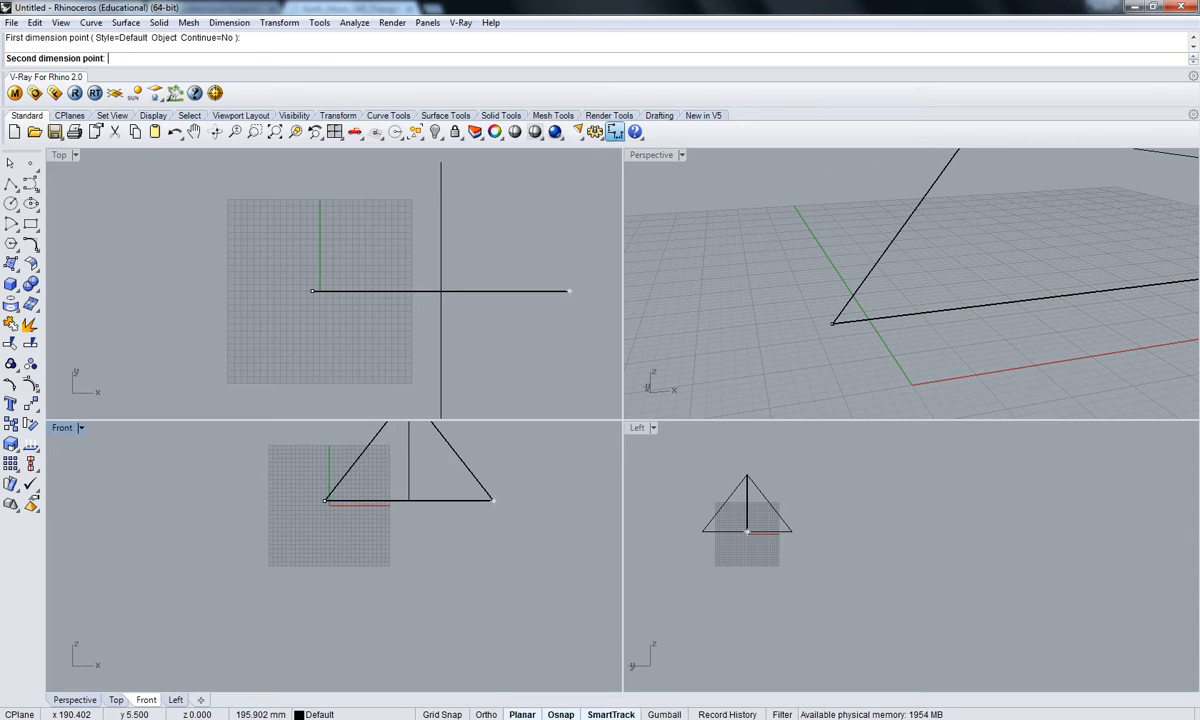
Step: Measure 200 from the triangle's base corner, then draw the square base, centre lines and apex edges
left_click(392, 535)
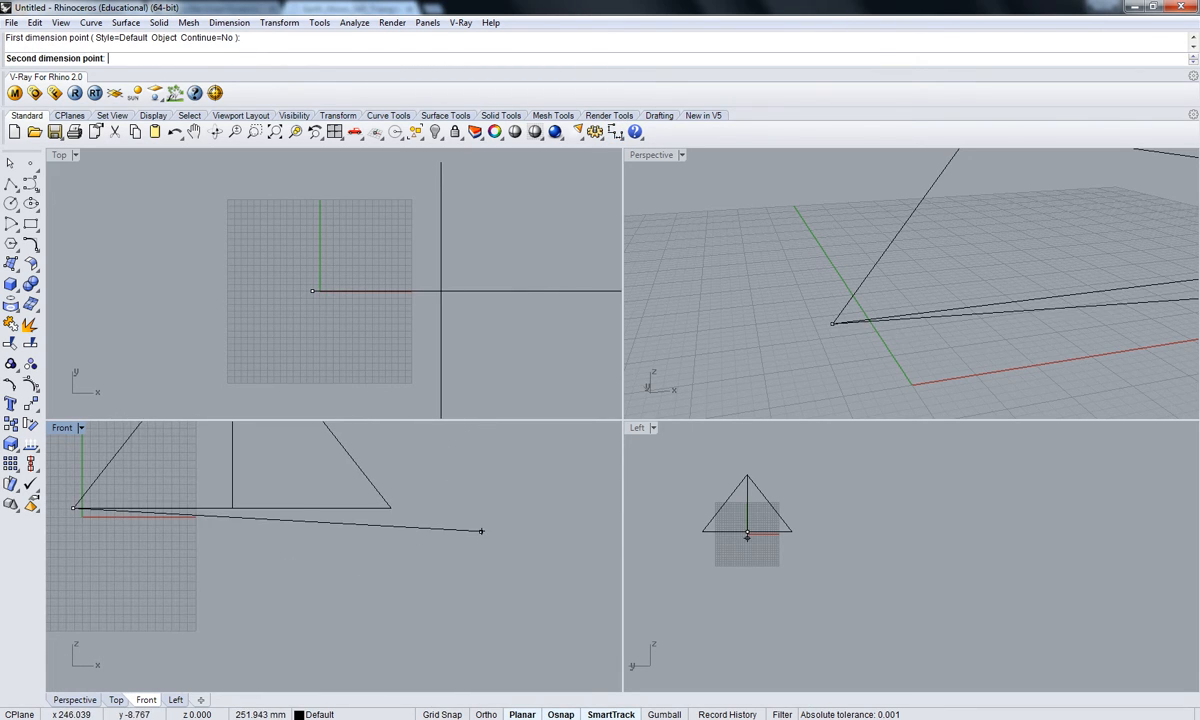
type("200")
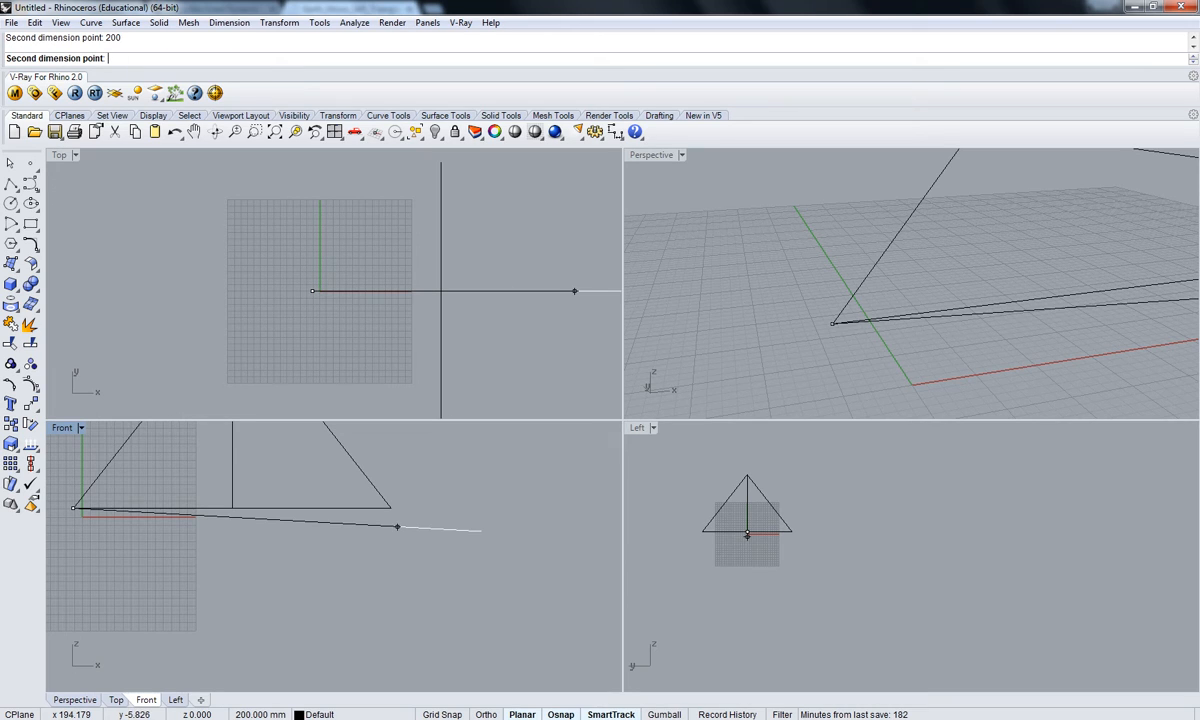
left_click(394, 530)
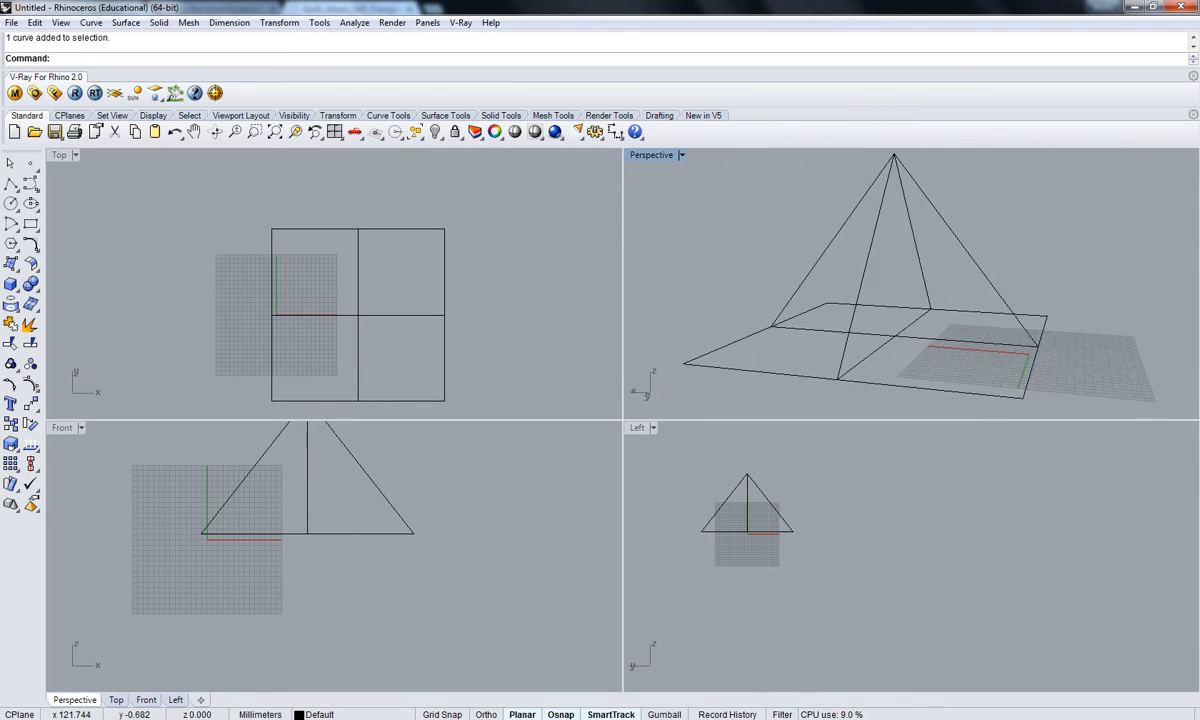
Step: Maximize the Perspective view and isolate a single triangular side of the outline
double_click(652, 155)
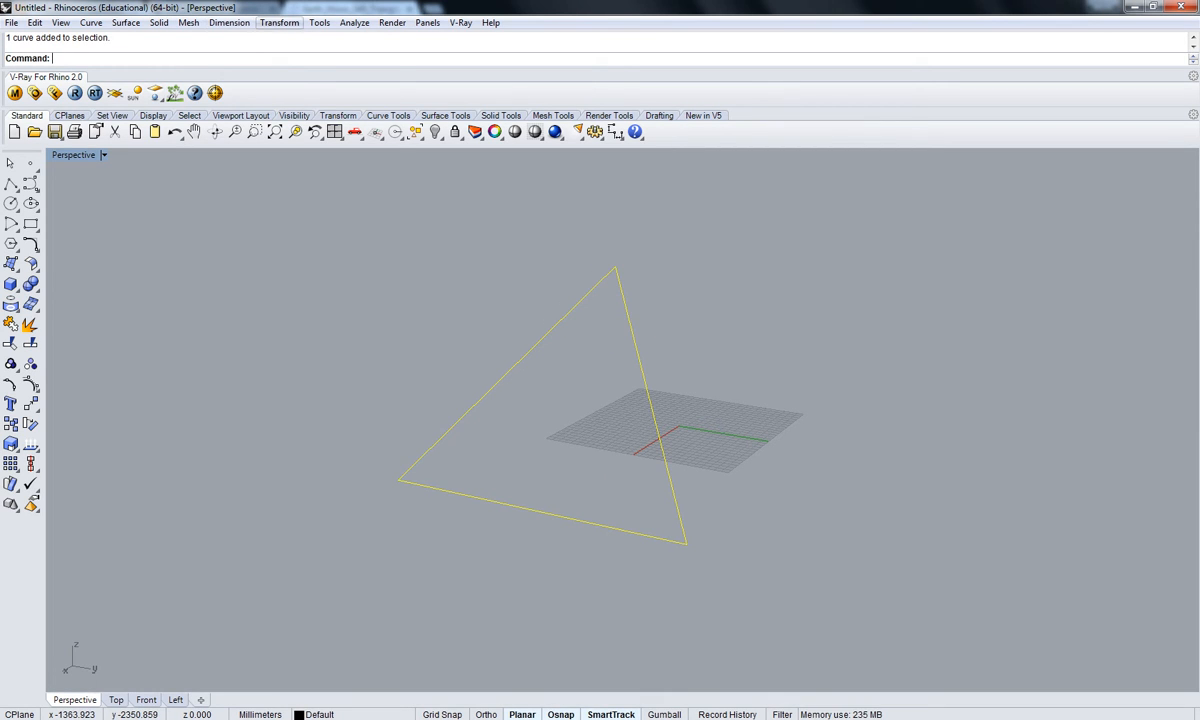
left_click(160, 23)
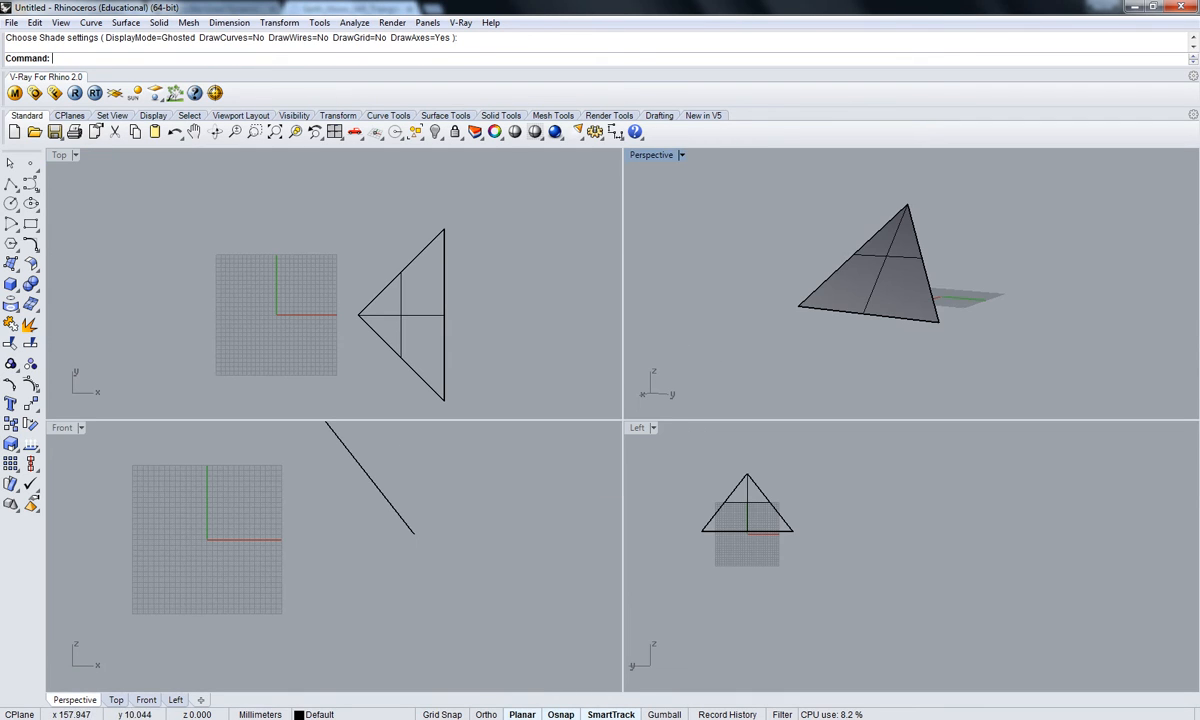
Step: Mirror the triangular face with Copy=Yes to produce the four pyramid sides
left_click(880, 270)
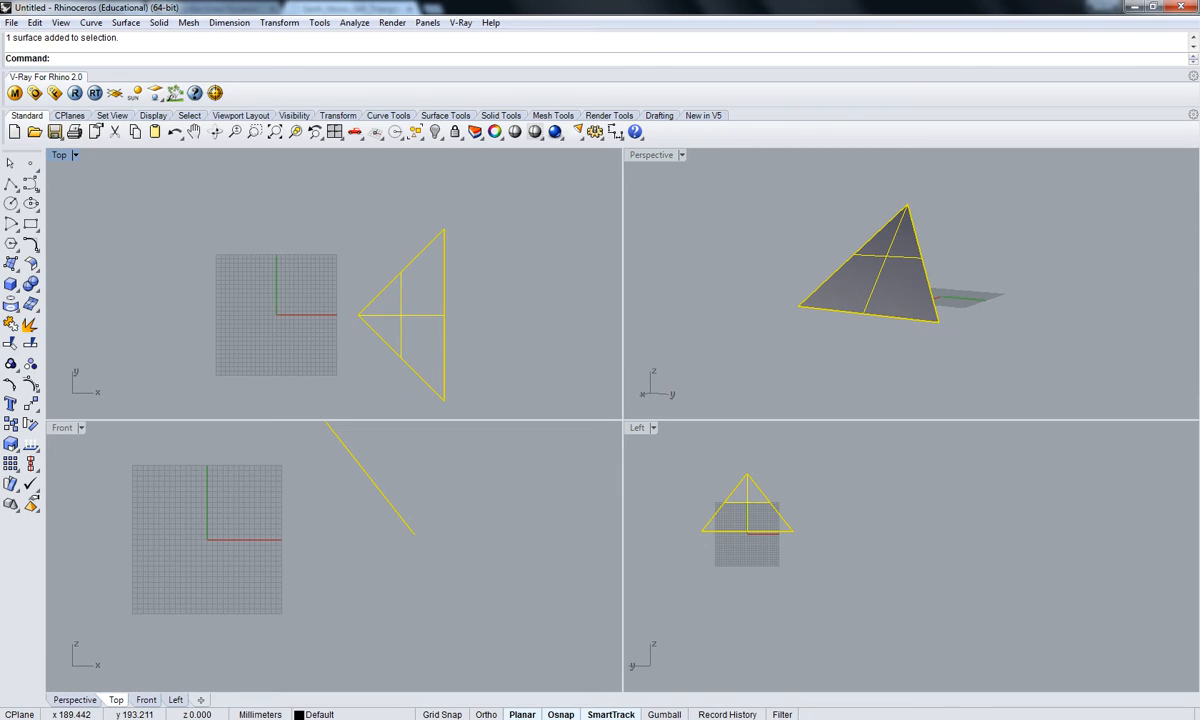
left_click(281, 22)
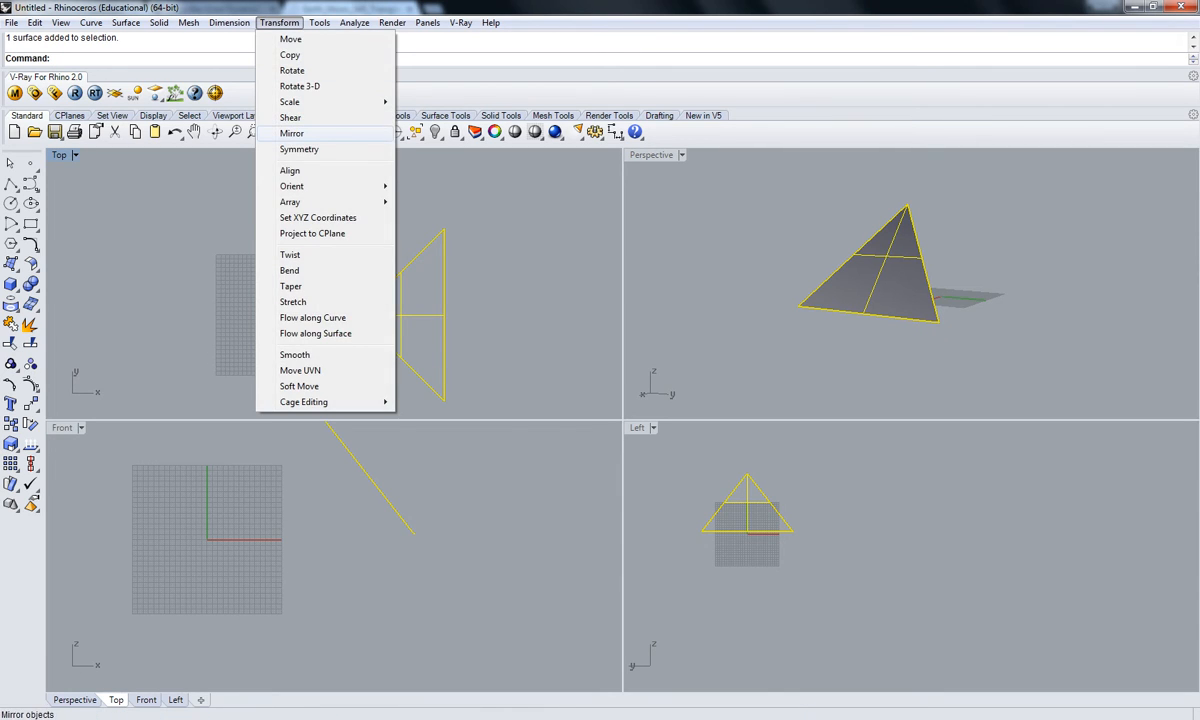
left_click(292, 133)
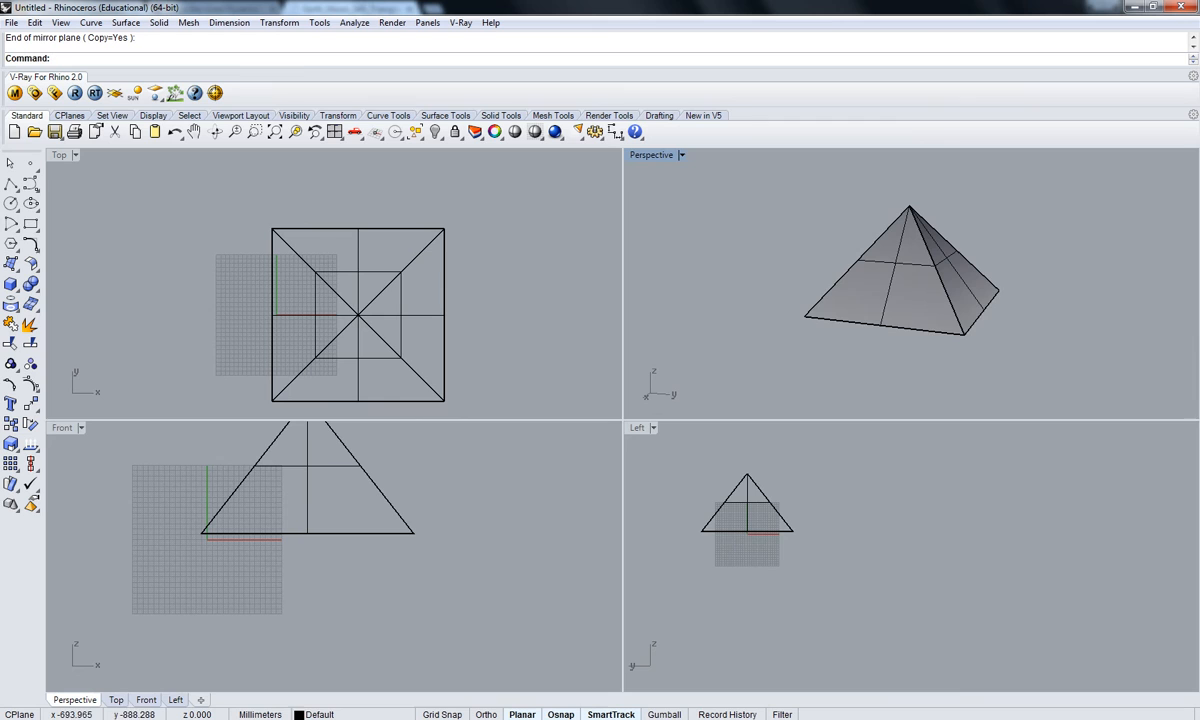
double_click(651, 155)
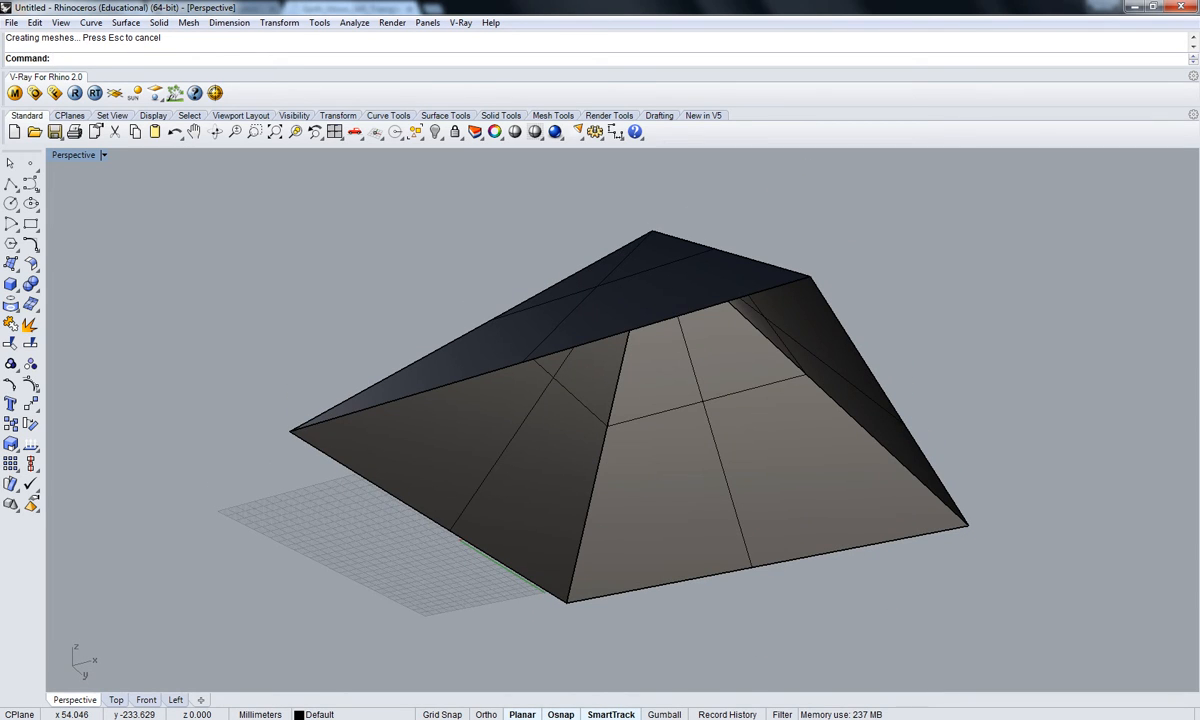
left_click(277, 132)
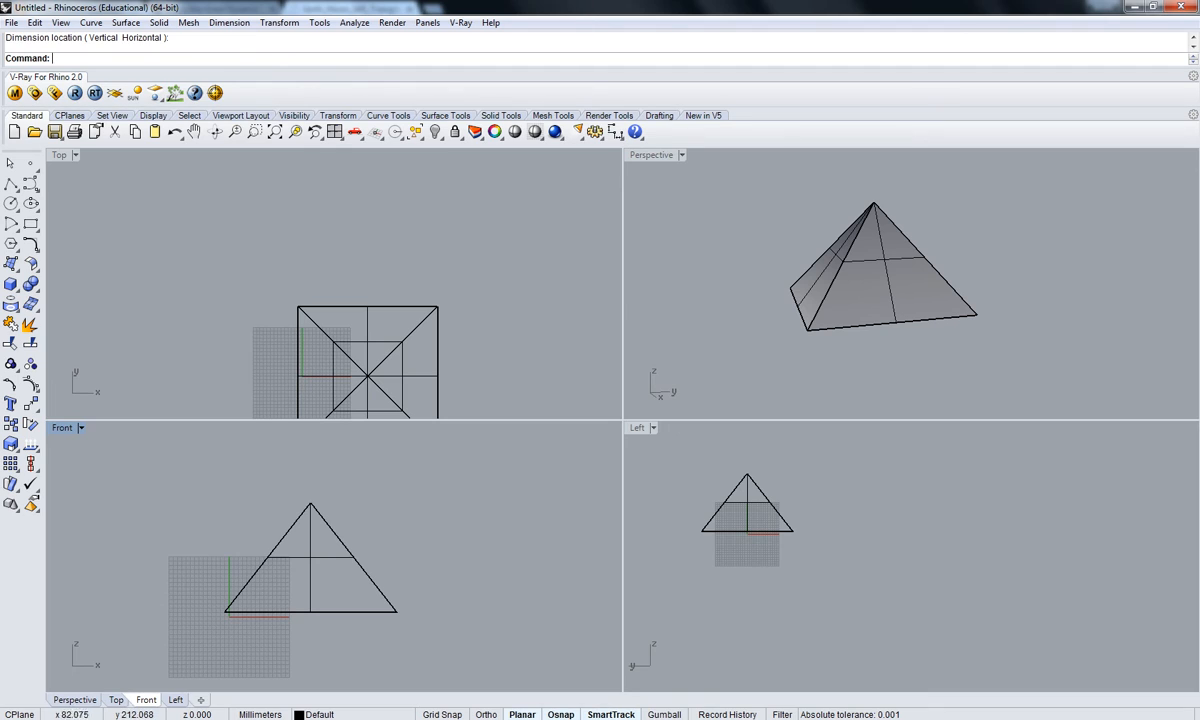
left_click(884, 267)
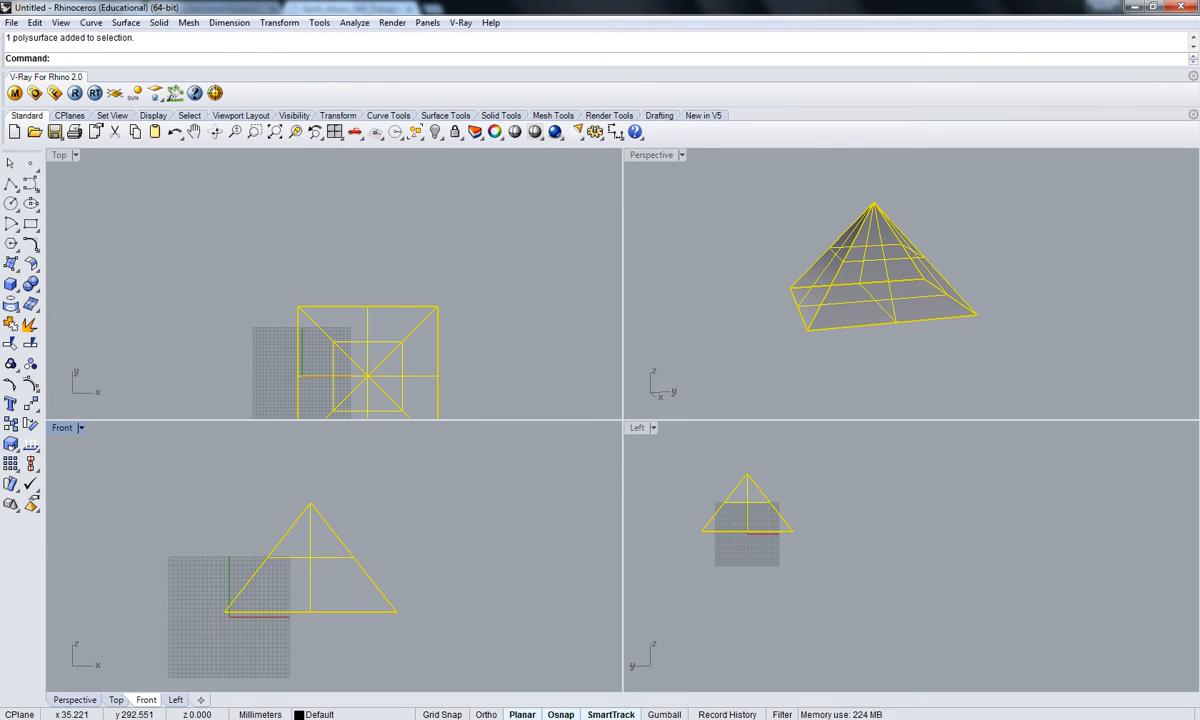
Step: Offset the pyramid surfaces by 10 with OffsetSrf, then delete the selected object
left_click(152, 24)
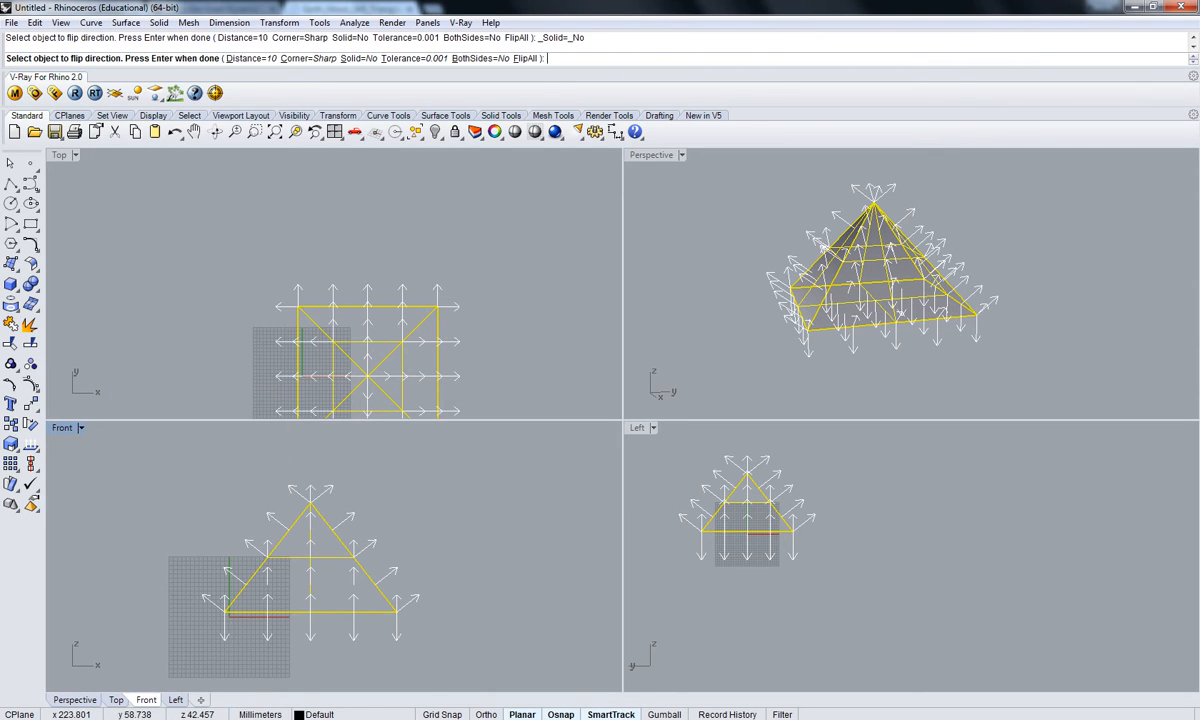
type("10")
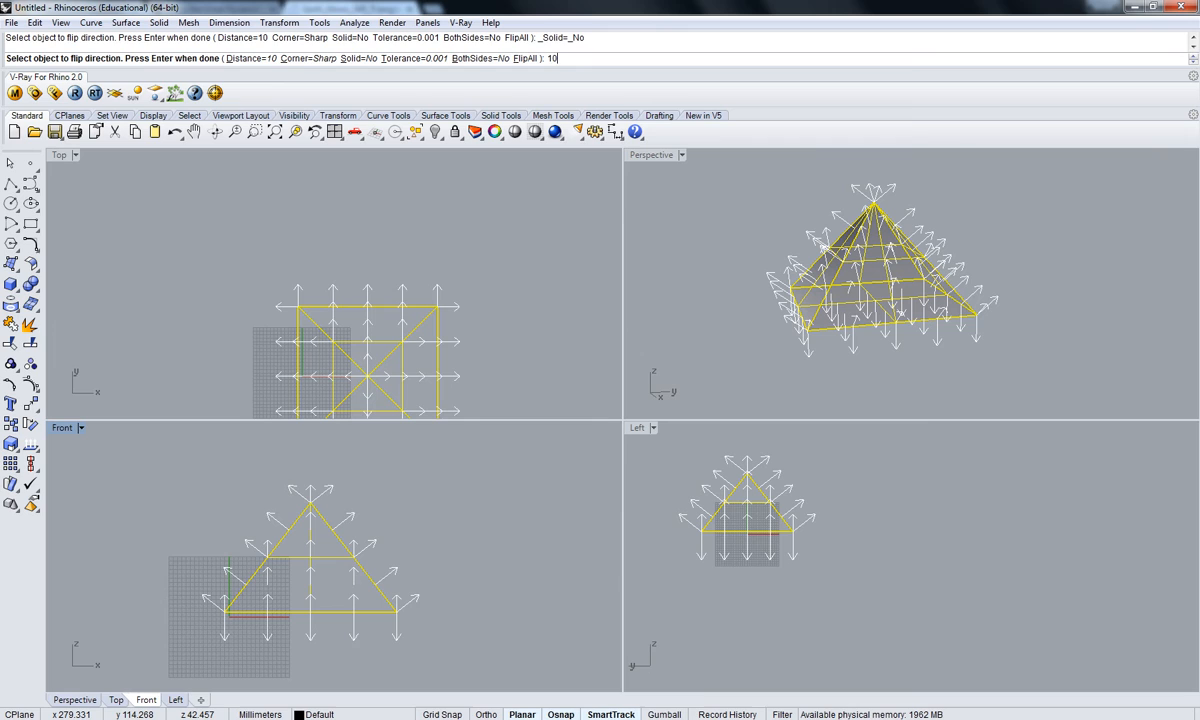
key("Enter")
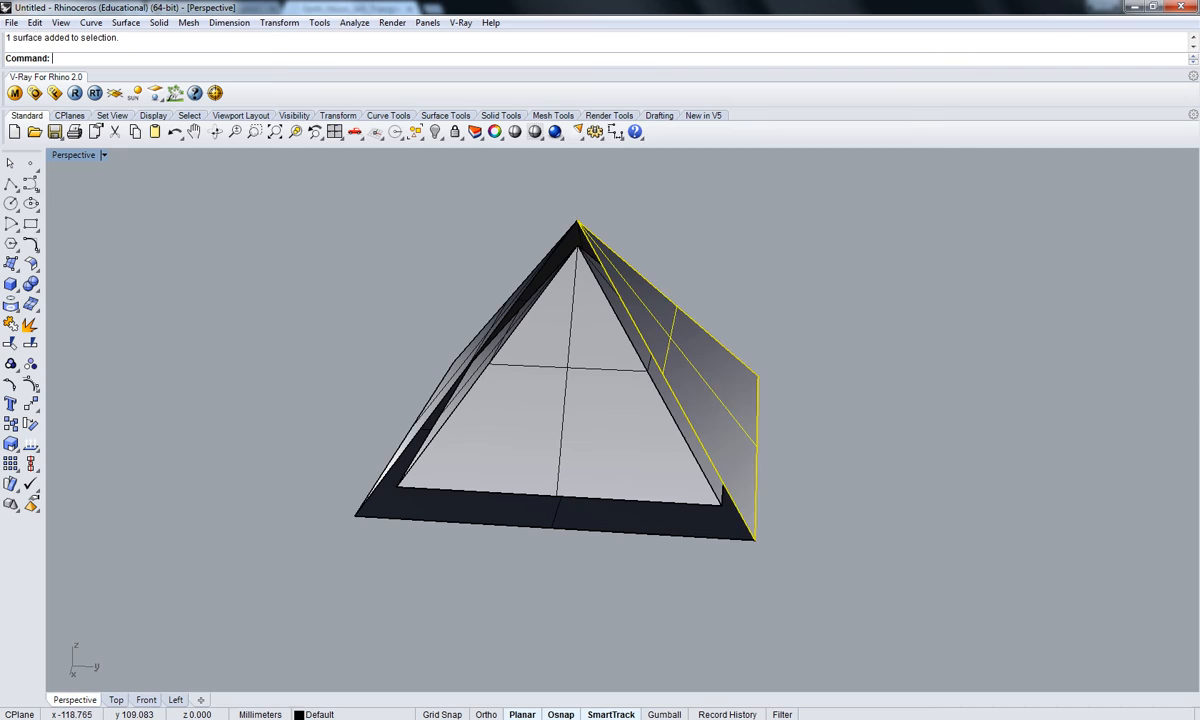
key("Delete")
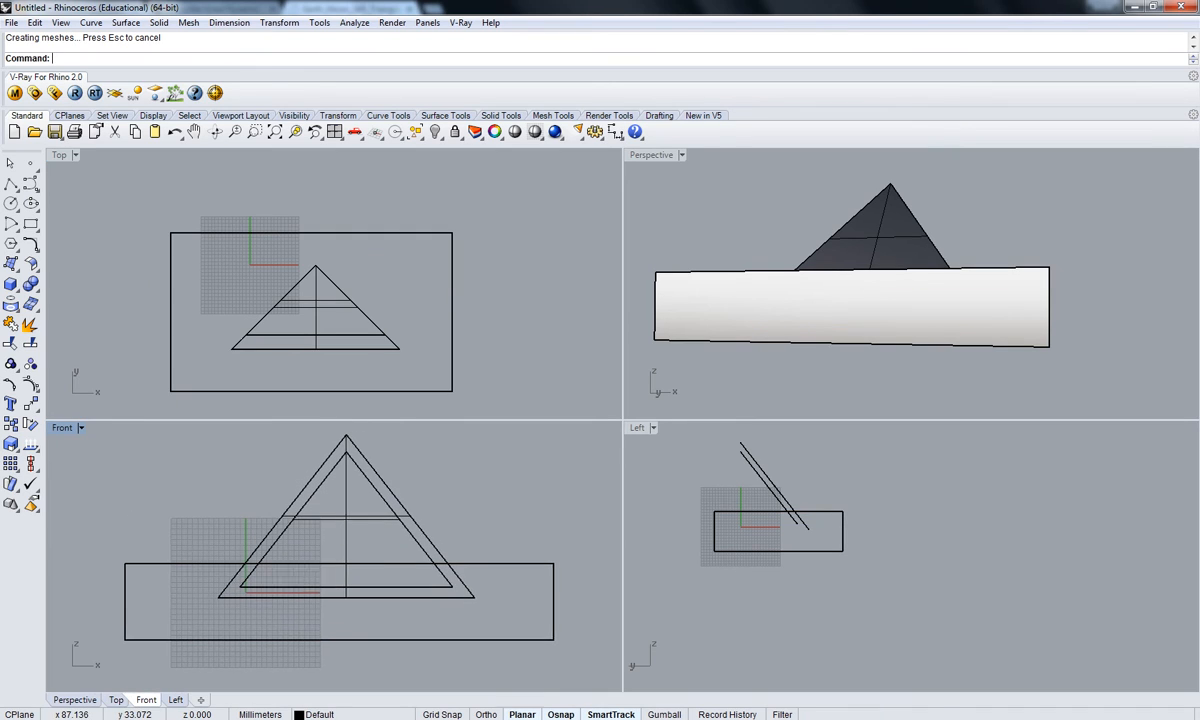
mouse_move(8, 343)
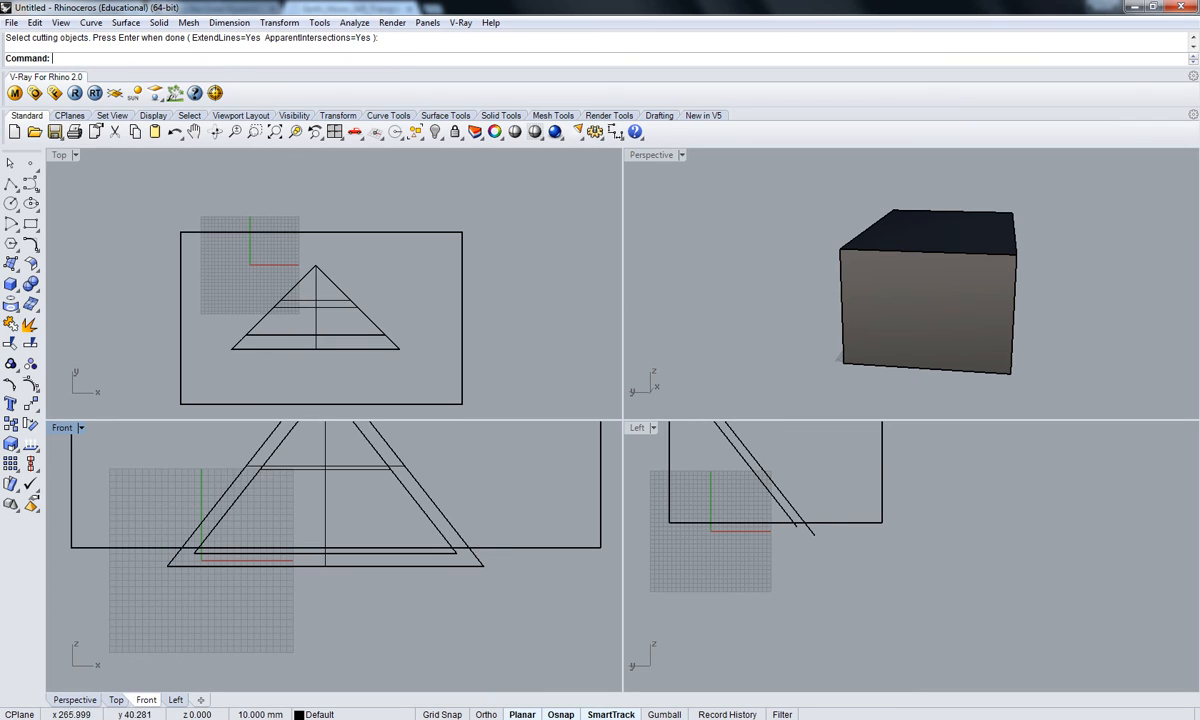
Step: Trim the inner and outer side faces at the box's lower edge, leaving one slanted panel
key("Enter")
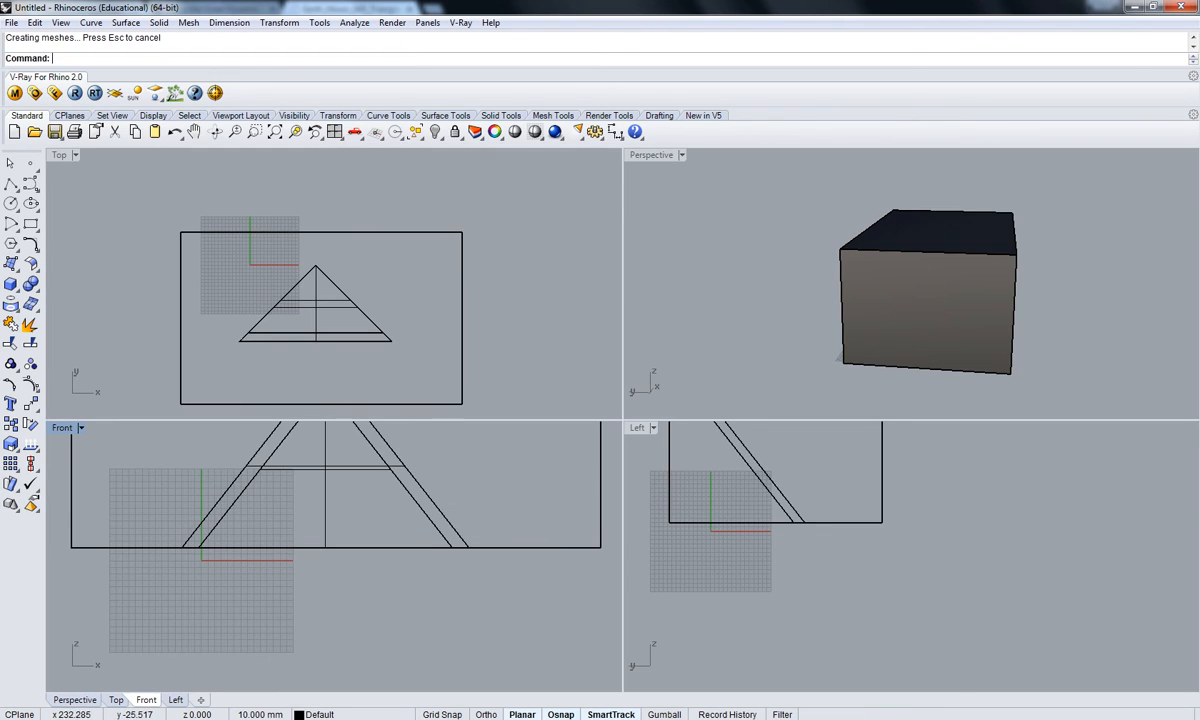
key("Delete")
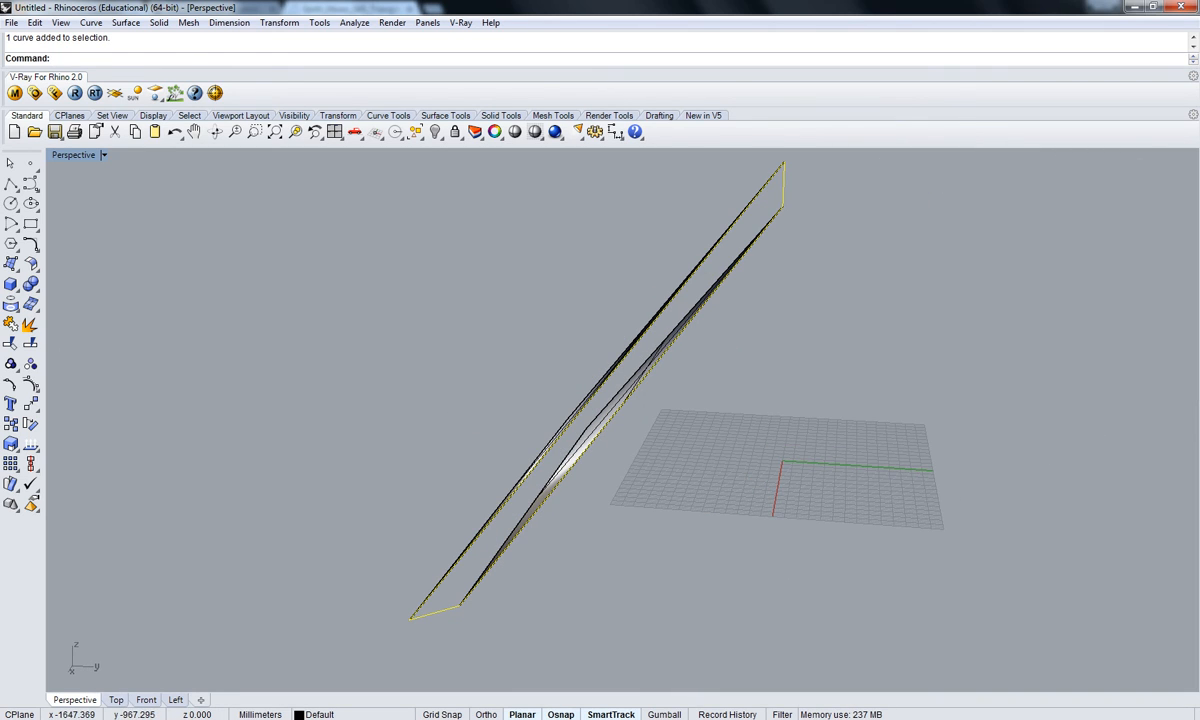
Step: Pick the matching open edges of the inner and outer side faces to bridge the gap
left_click(155, 29)
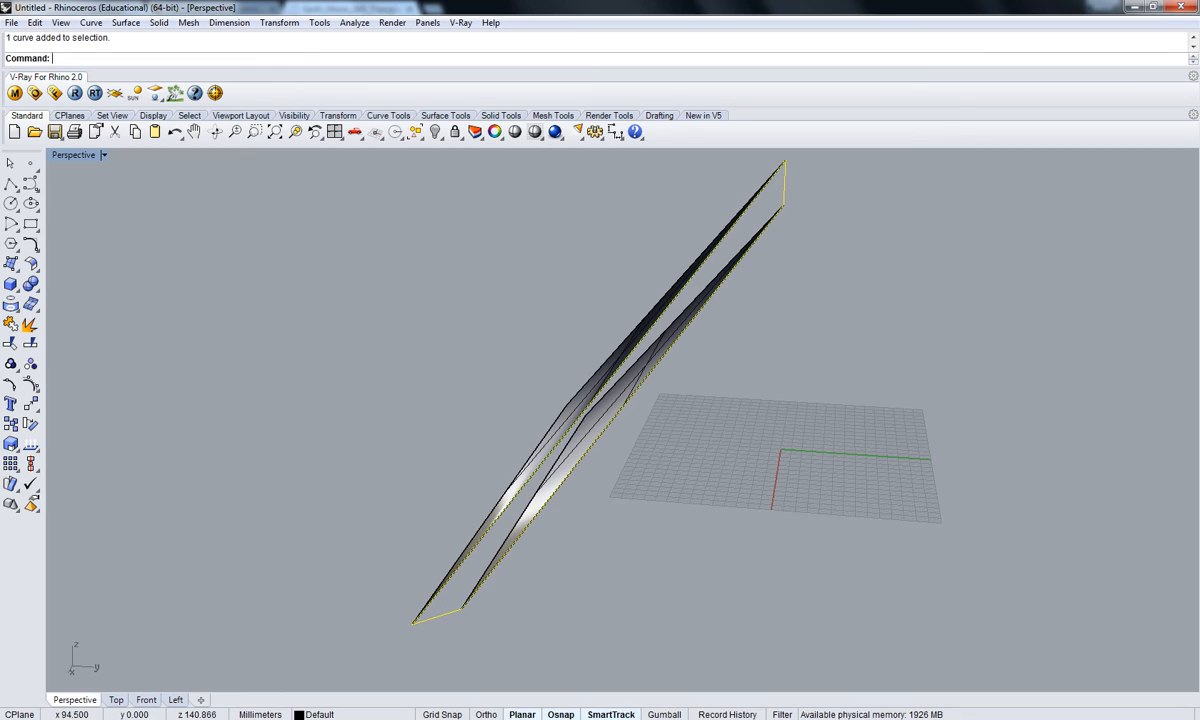
left_click(120, 22)
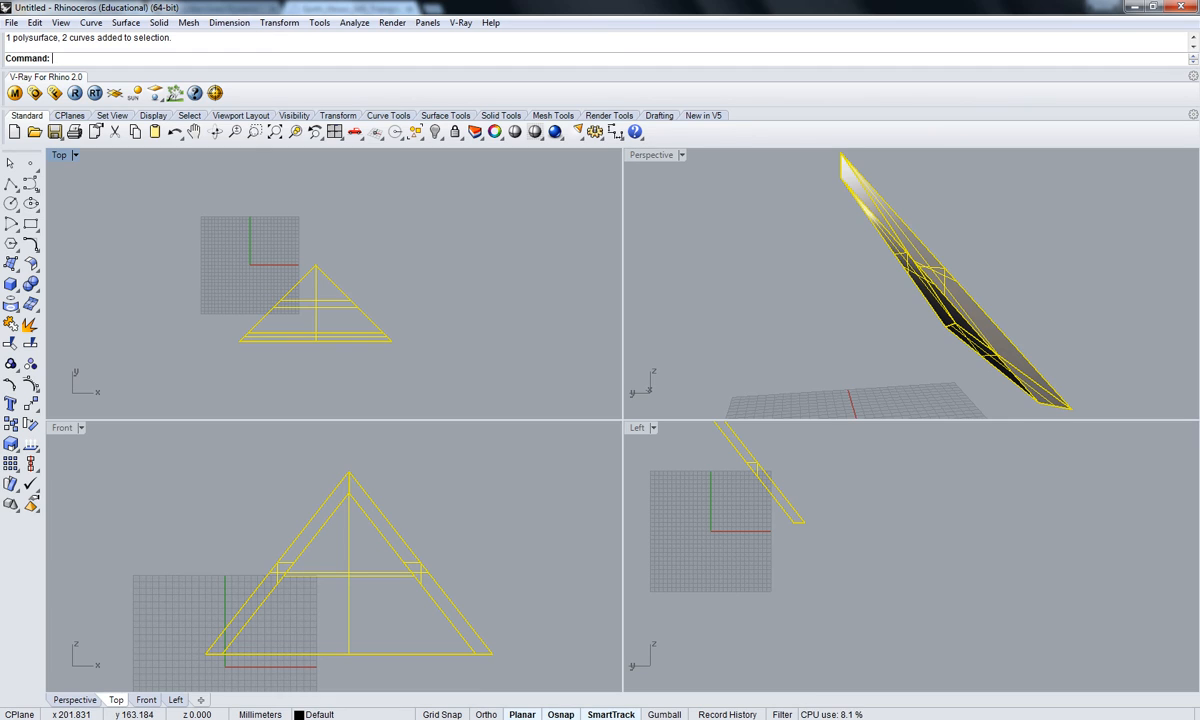
Step: Mirror the solid side piece with the mirror plane placed at the pyramid apex
left_click(228, 22)
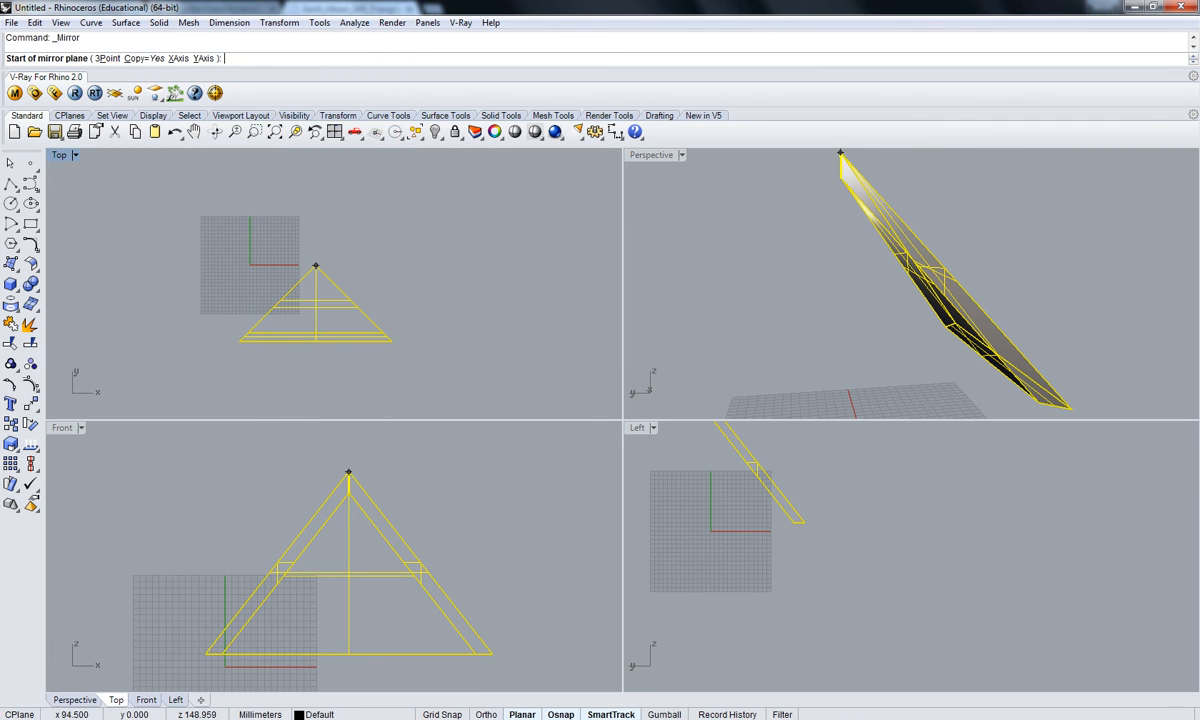
left_click(316, 266)
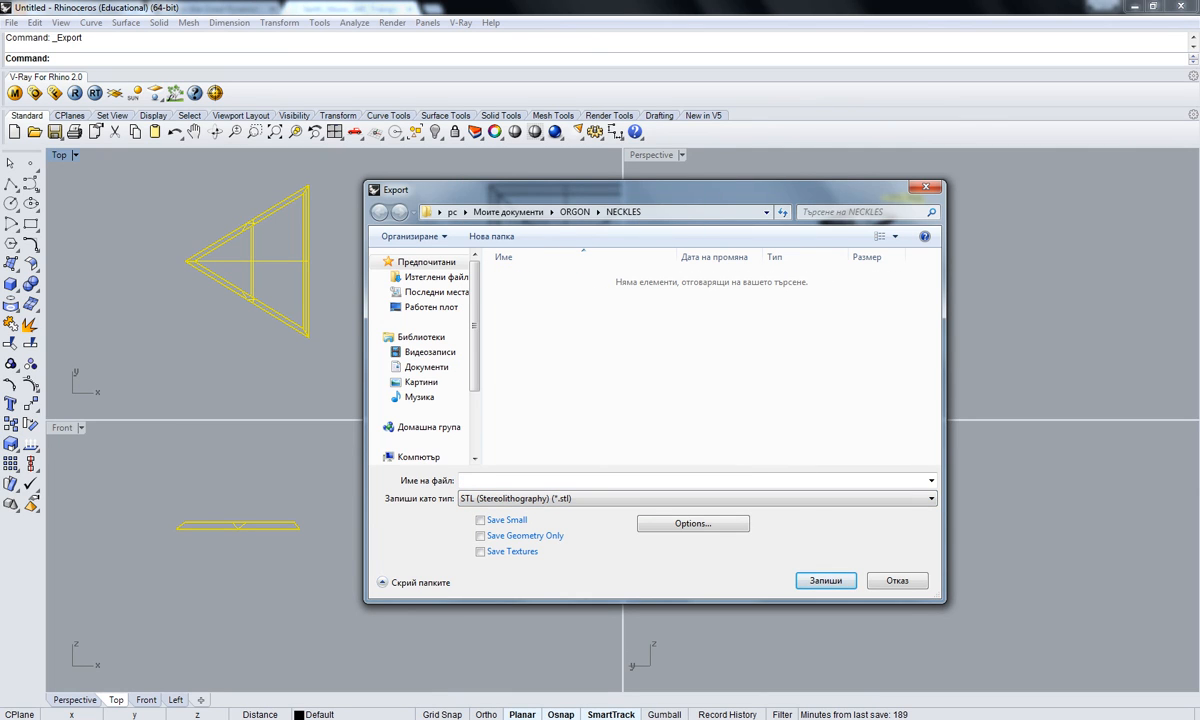
Step: Save to the Desktop as binary 'Pyramid Side.stl', accepting the mesh tolerance
left_click(434, 306)
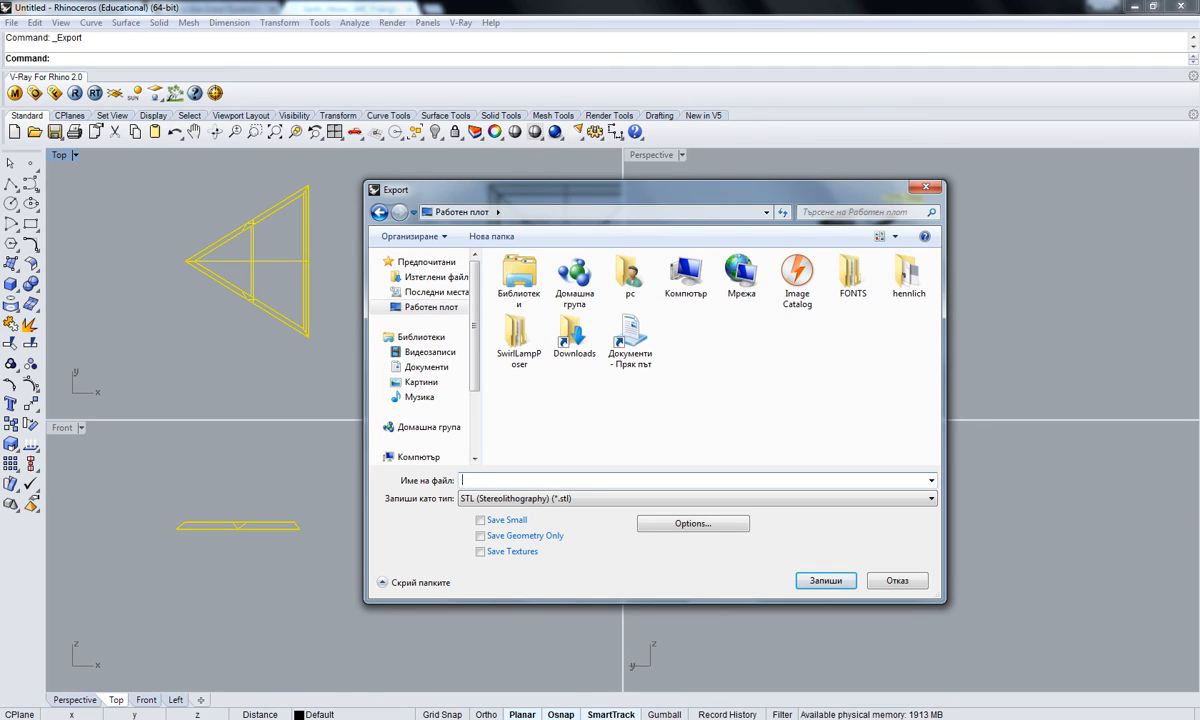
type("Pyramid Side")
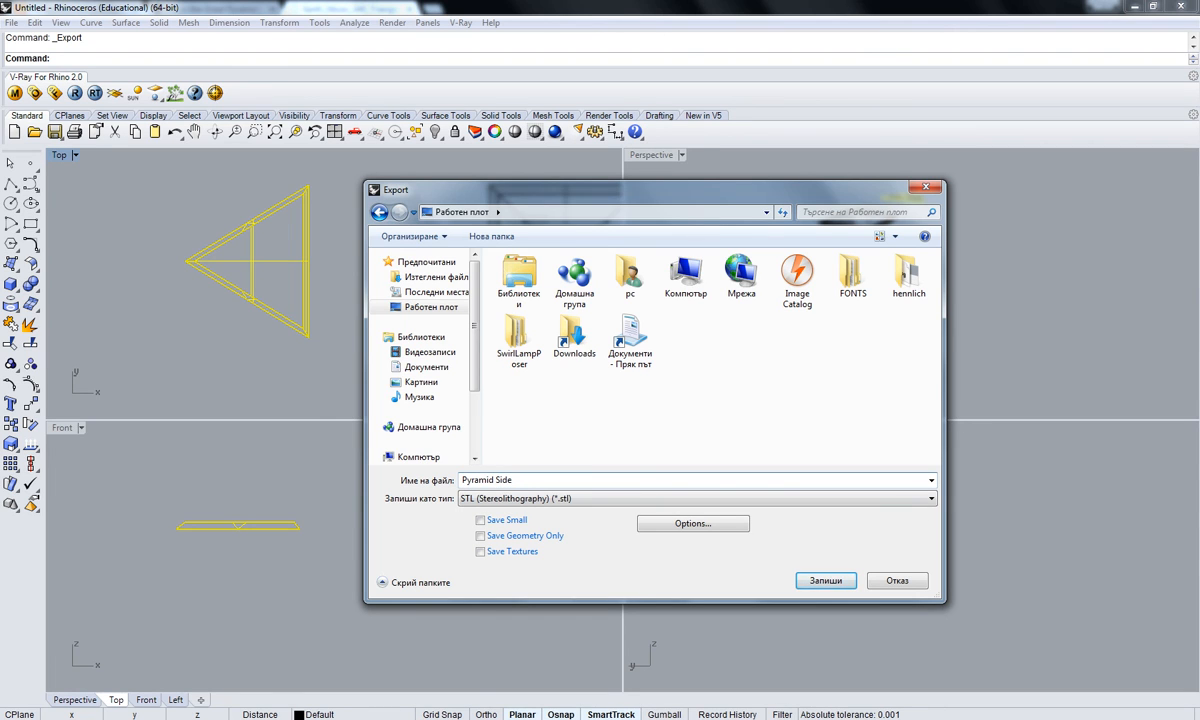
left_click(825, 580)
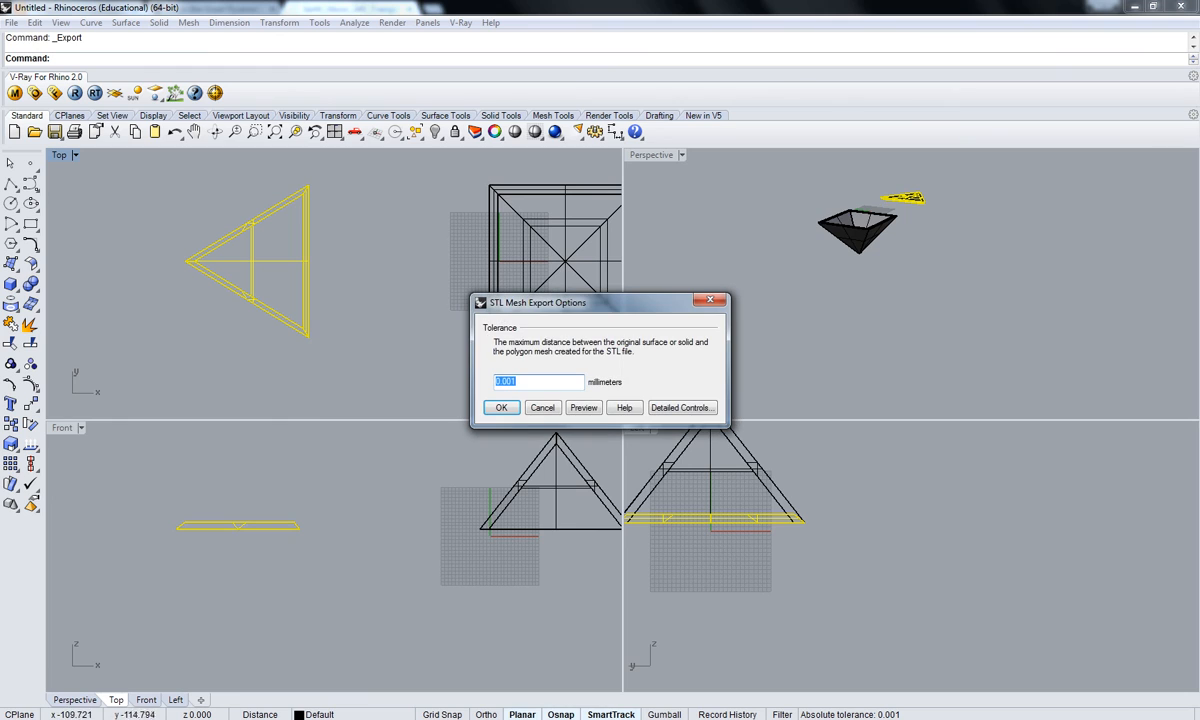
left_click(503, 407)
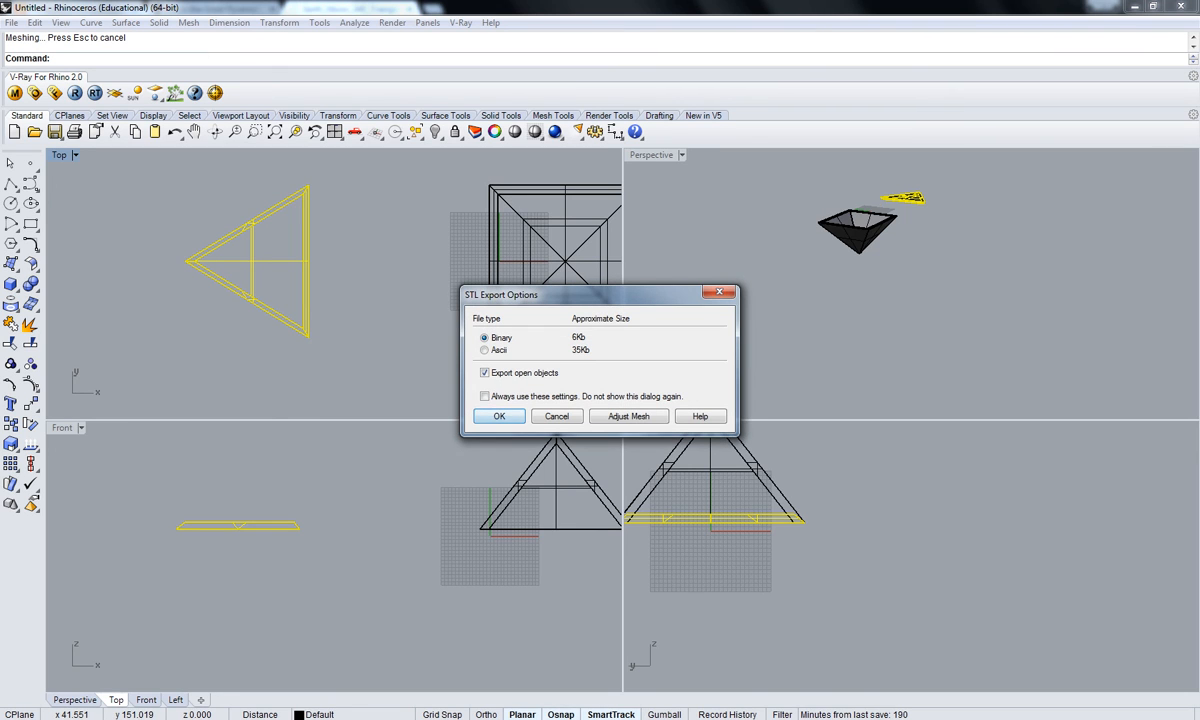
left_click(499, 416)
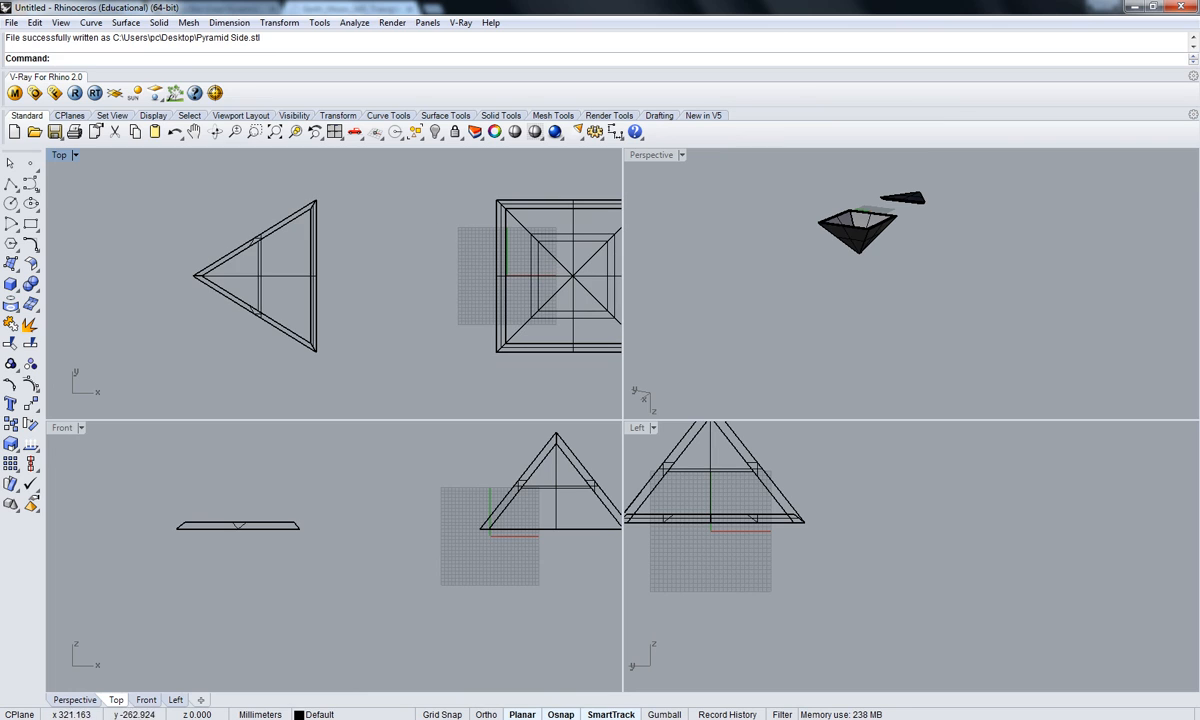
double_click(652, 155)
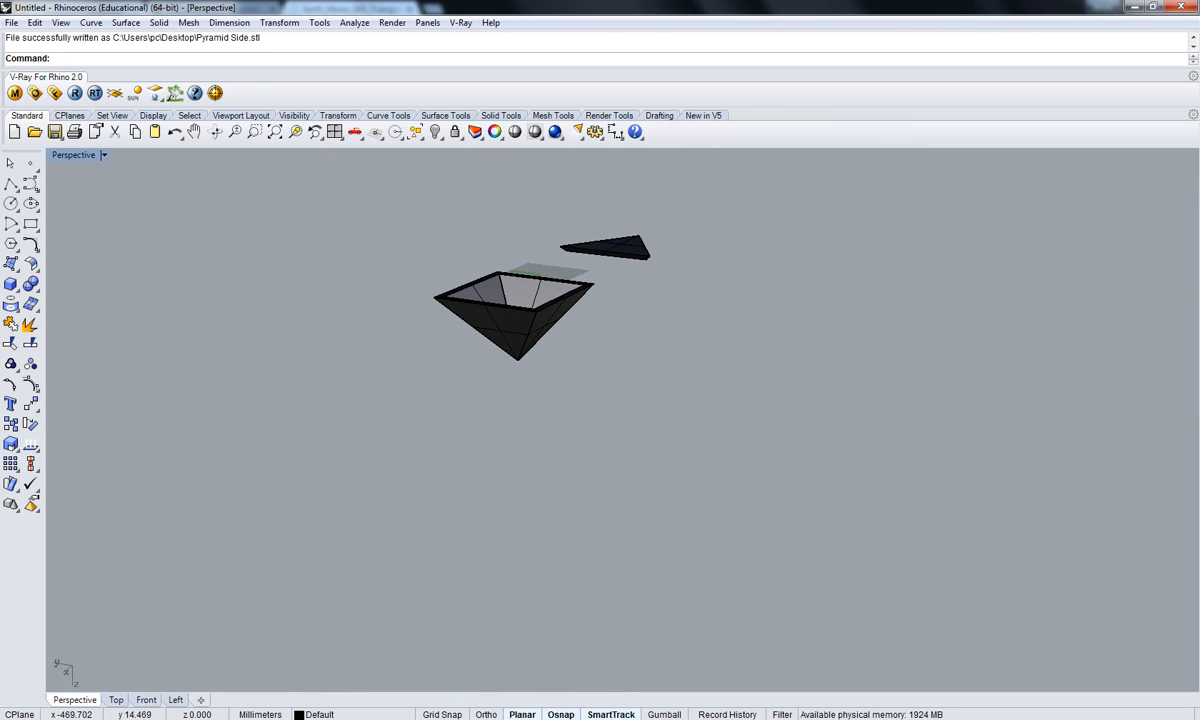